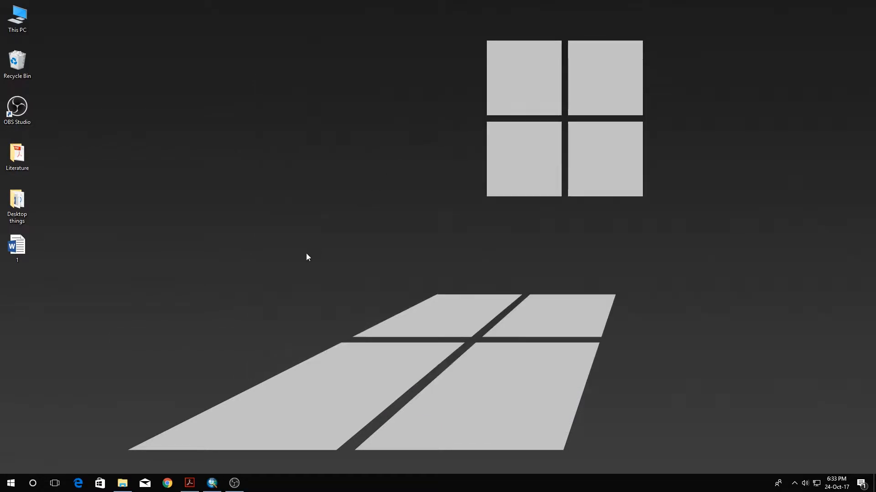
# Launch Chrome and run a Google search for 'modis subsets'
pyautogui.click(167, 483)
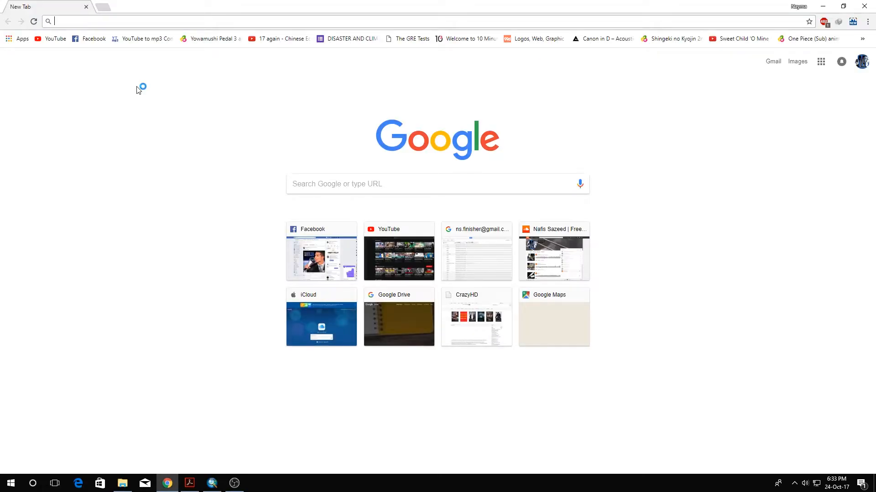
pyautogui.write('modis')
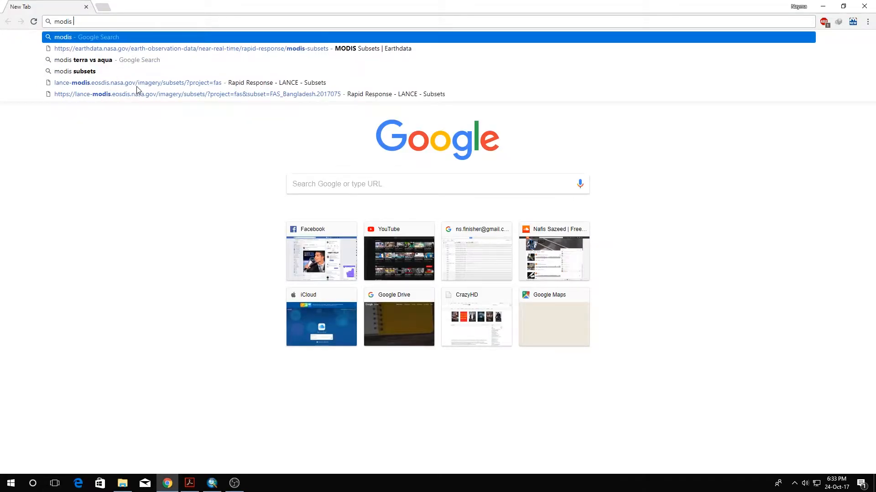
pyautogui.write('subsets')
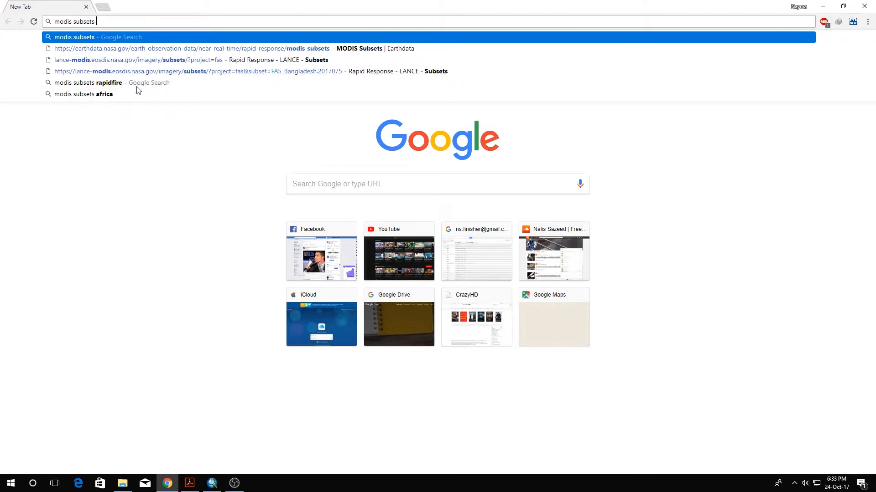
pyautogui.press('enter')
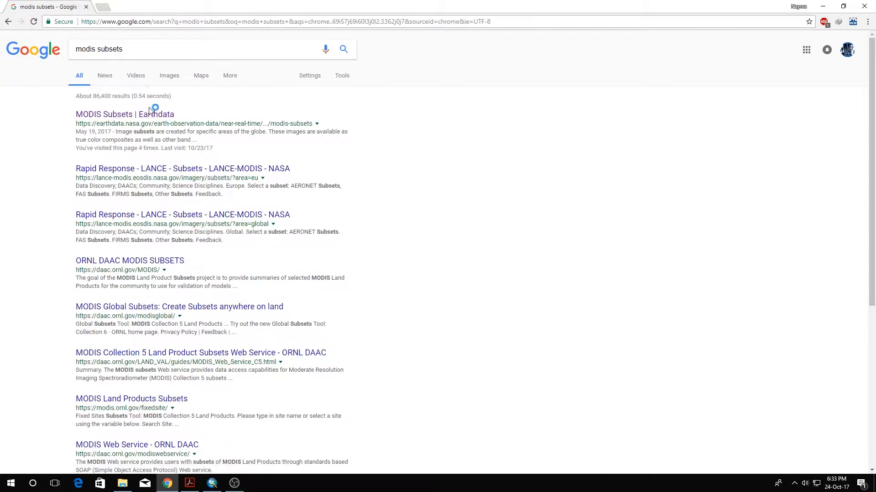
pyautogui.moveTo(125, 114)
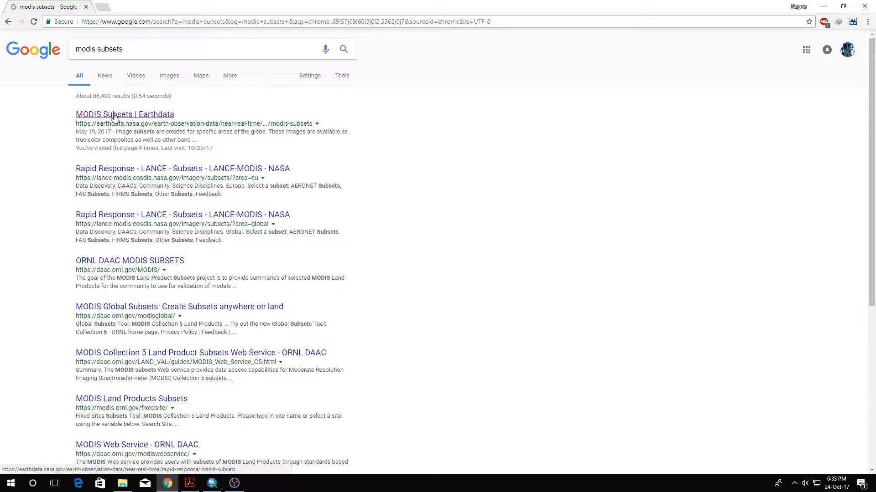
# Open the 'MODIS Subsets | Earthdata' search result
pyautogui.click(124, 114)
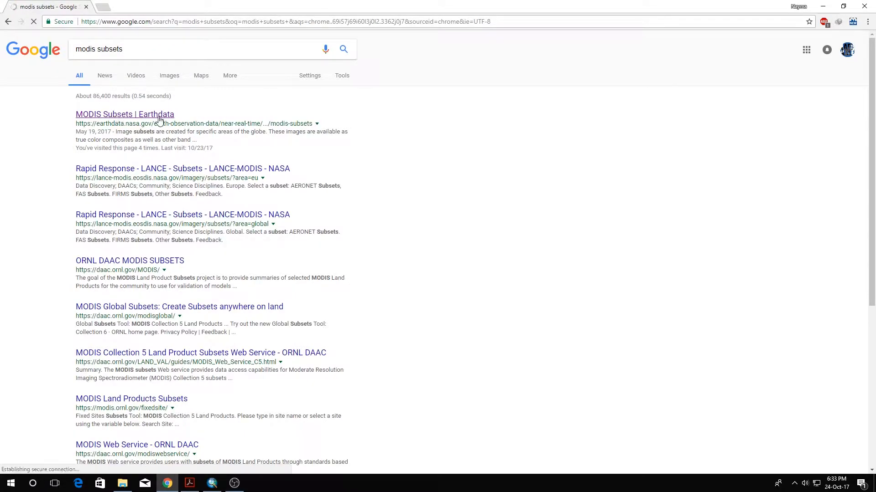
pyautogui.click(125, 114)
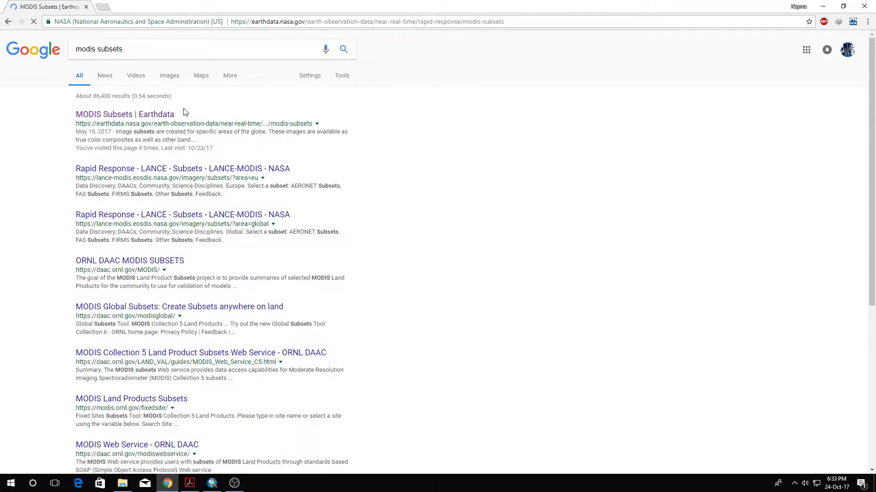
pyautogui.click(125, 114)
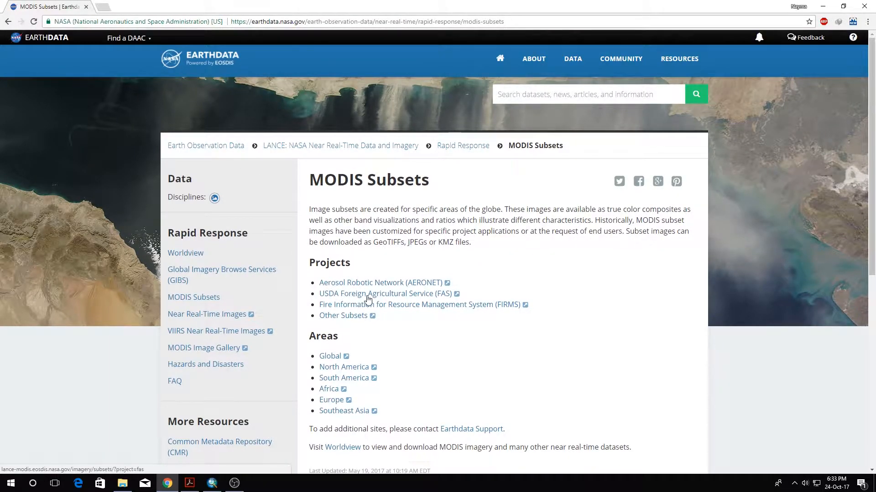
# Enter the USDA Foreign Agricultural Service project and open its FAS_Bangladesh subset page
pyautogui.click(382, 294)
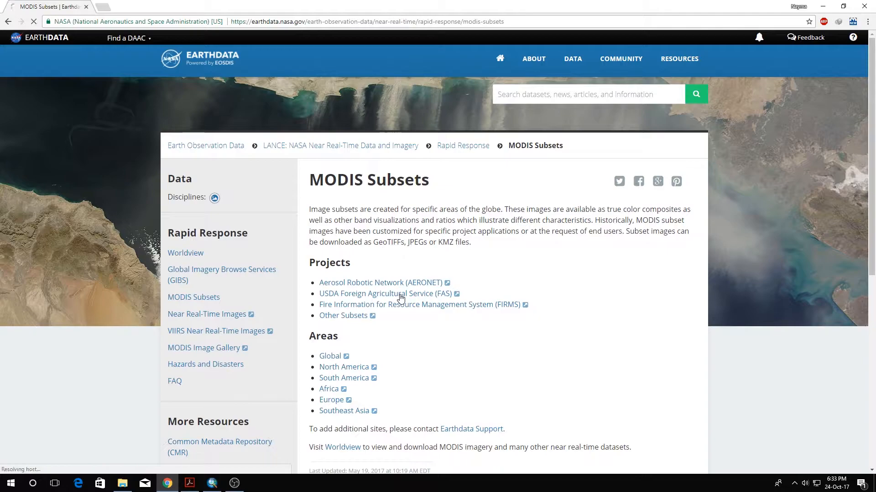
pyautogui.click(381, 293)
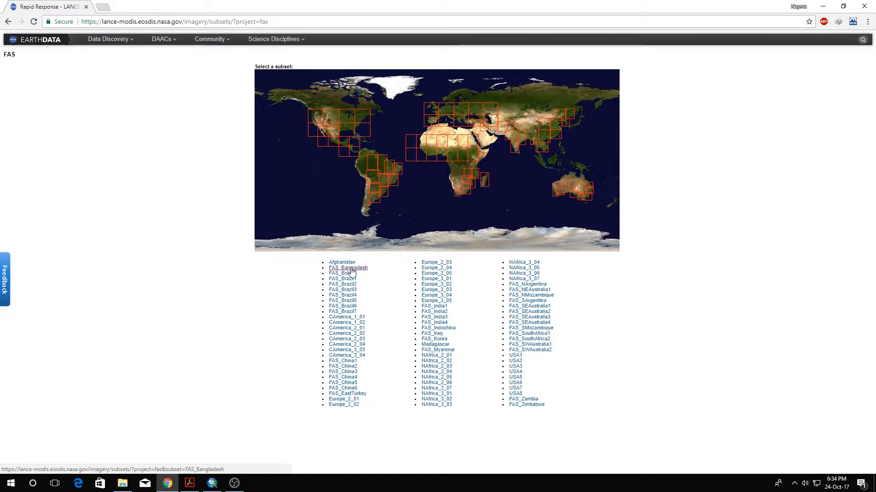
pyautogui.click(346, 269)
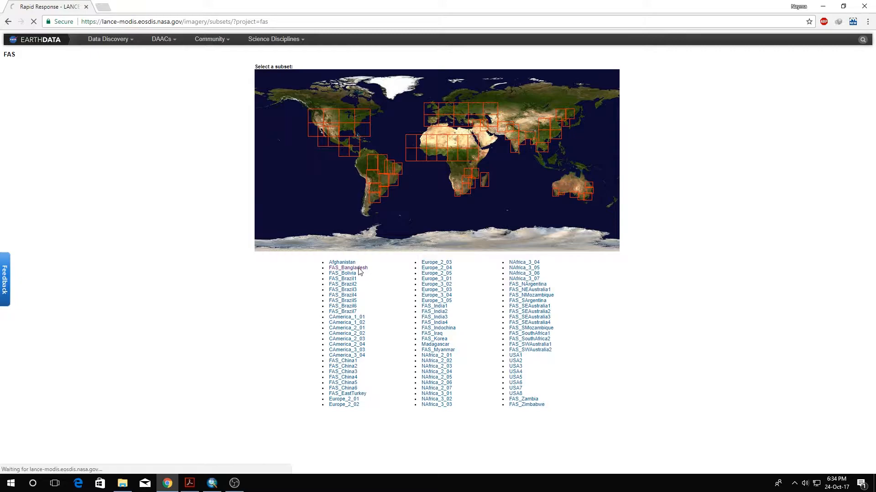
pyautogui.click(348, 268)
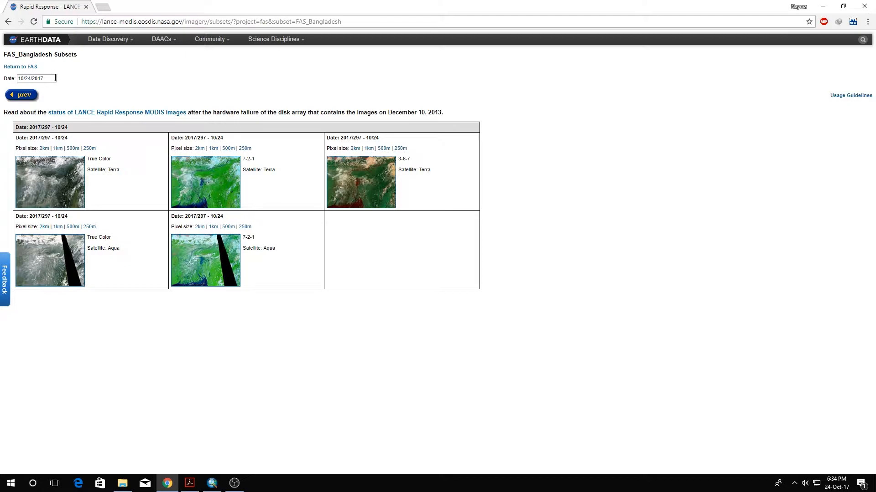
# Set the imagery date to 25 August 2017 via the calendar
pyautogui.click(50, 91)
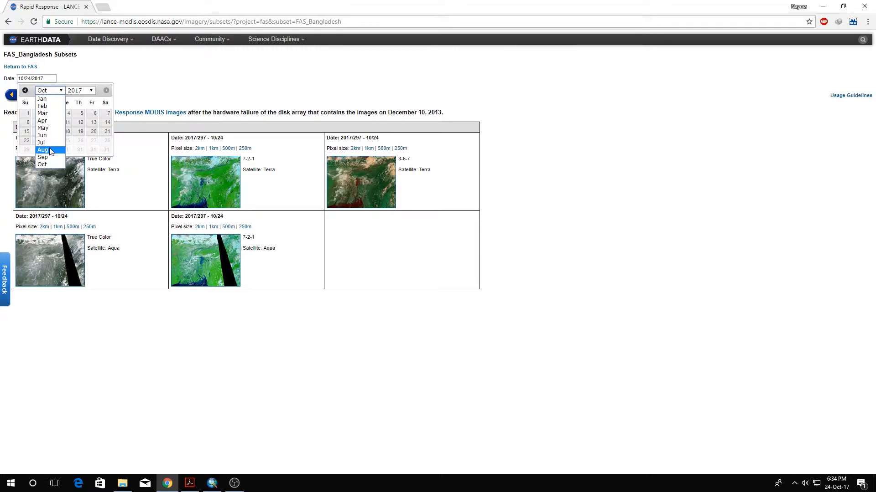
pyautogui.click(43, 150)
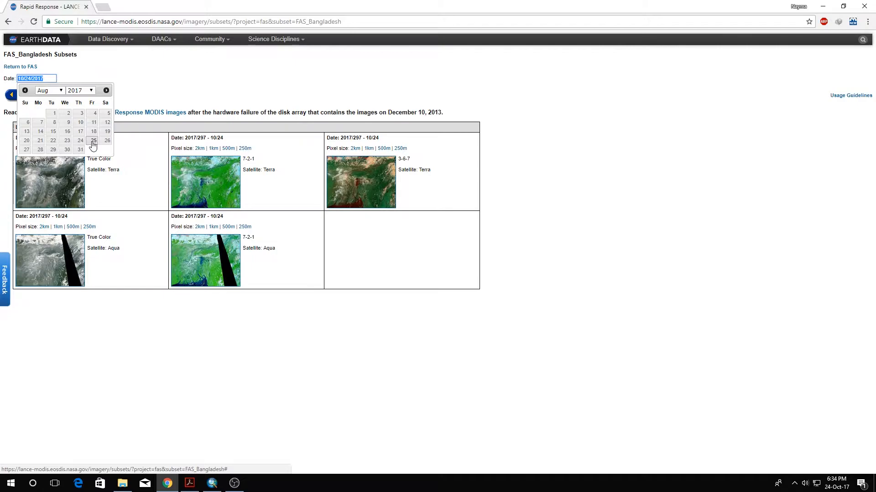
pyautogui.click(93, 140)
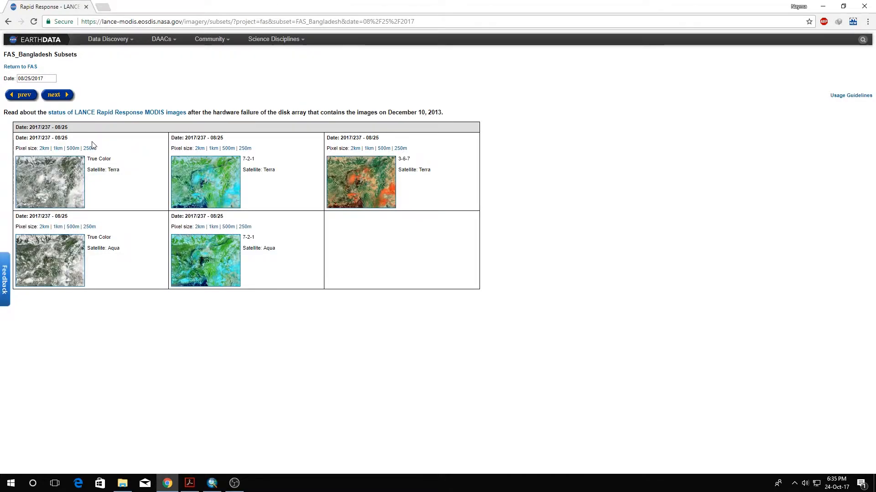
pyautogui.moveTo(250, 223)
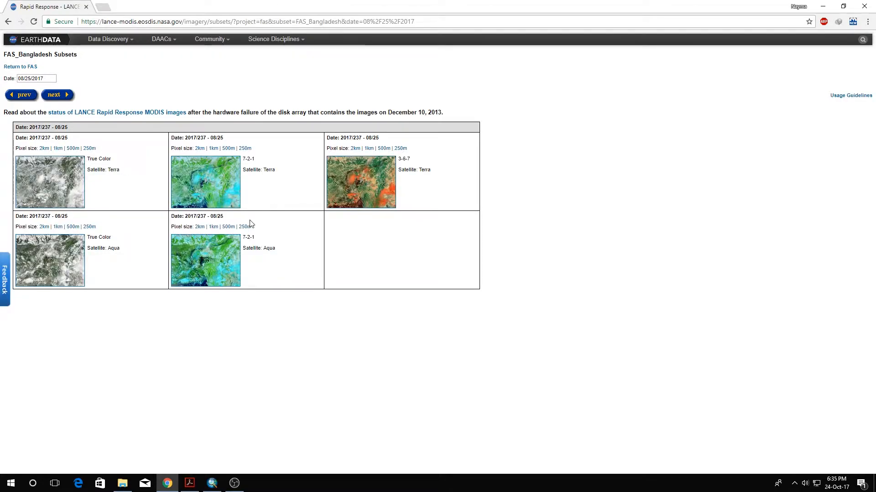
pyautogui.moveTo(245, 227)
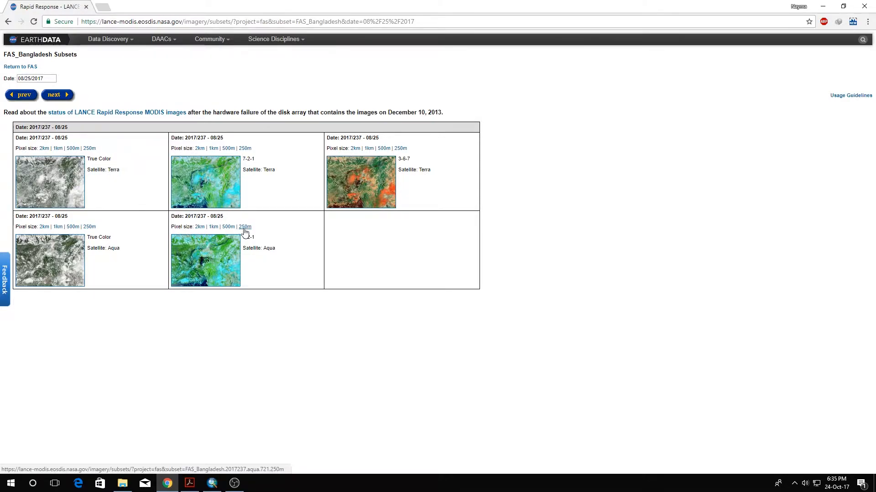
# Request the 250 m Aqua 7-2-1 image, mark its caption, and reopen the date picker
pyautogui.click(244, 226)
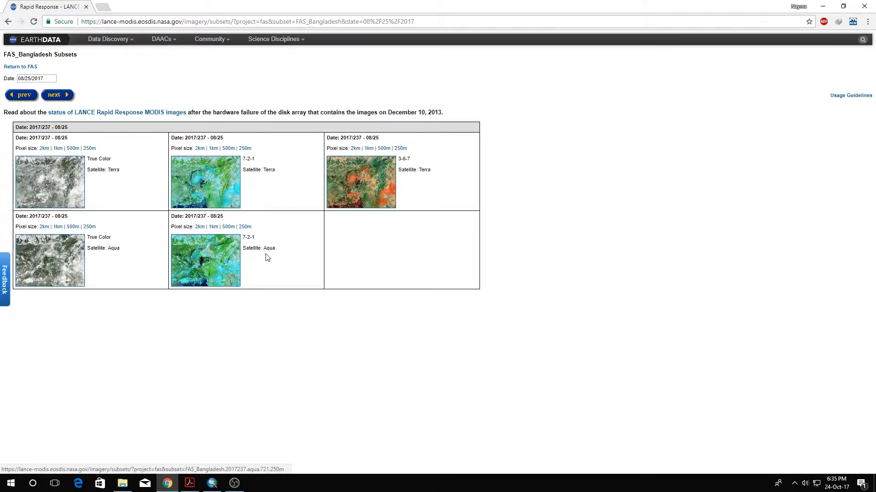
pyautogui.moveTo(241, 237); pyautogui.dragTo(277, 248)
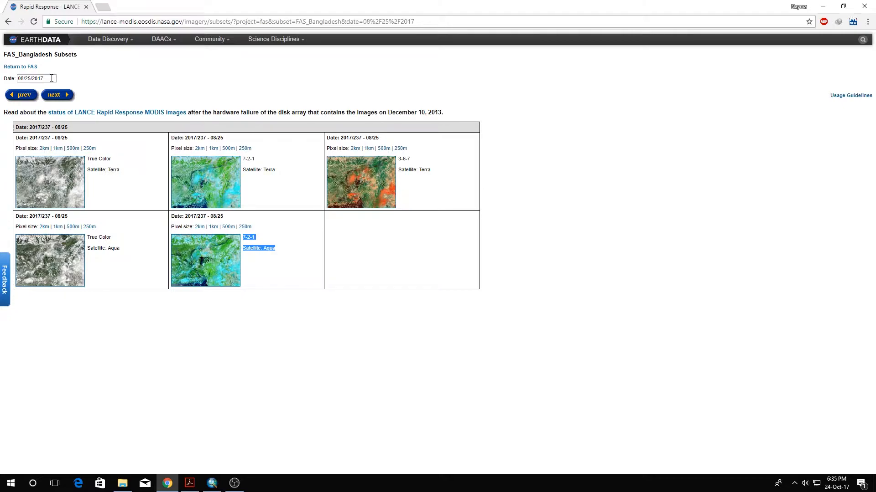
pyautogui.moveTo(252, 237)
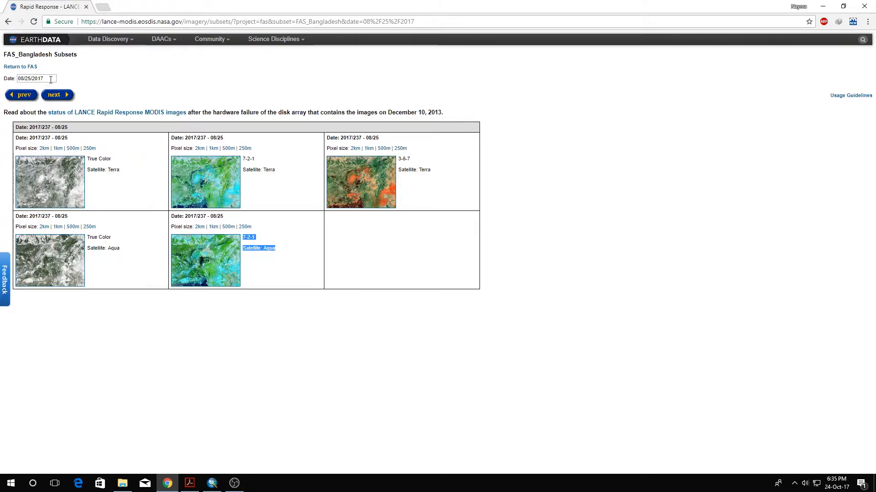
pyautogui.click(36, 78)
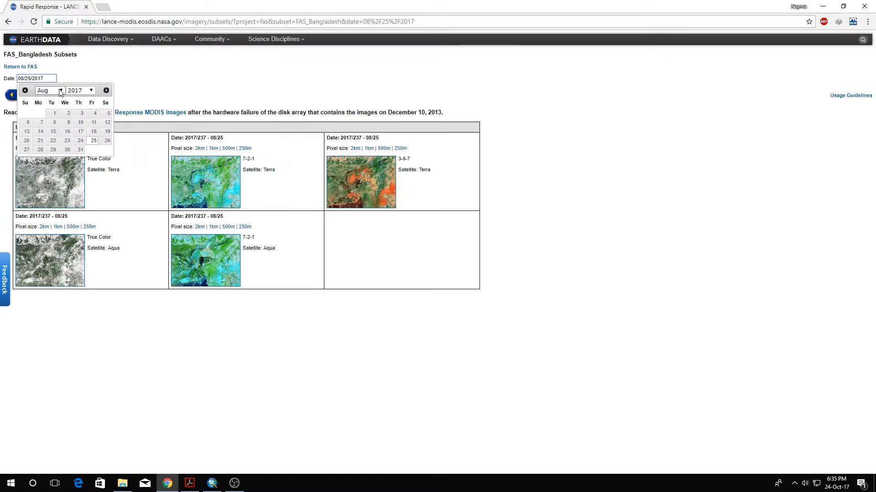
# Set the date to 16 March 2017 and request the 250 m Aqua 7-2-1 image
pyautogui.click(49, 90)
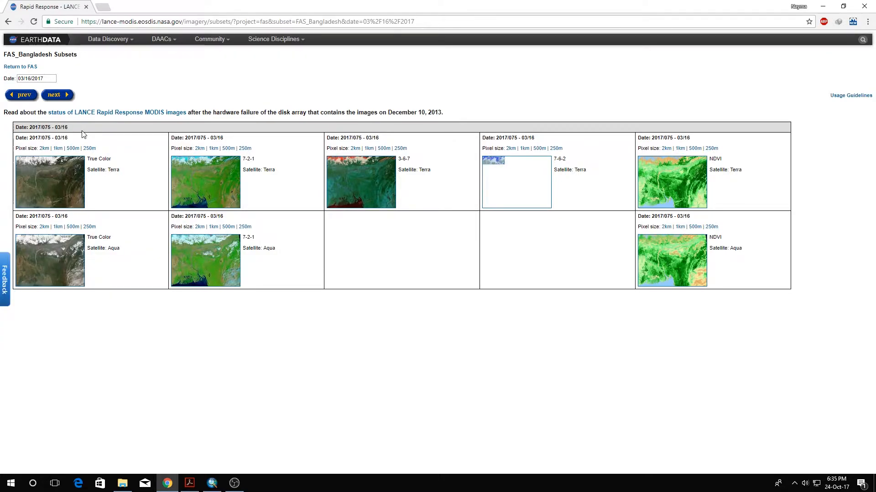
pyautogui.moveTo(267, 240)
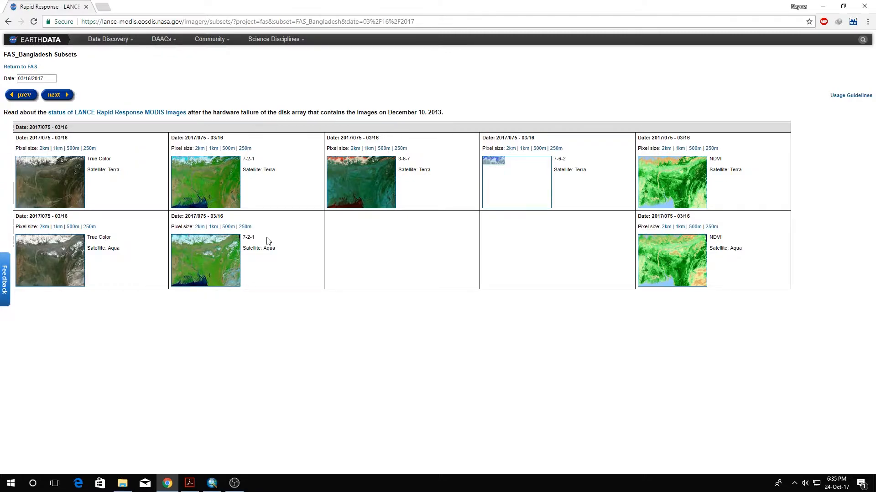
pyautogui.moveTo(282, 248)
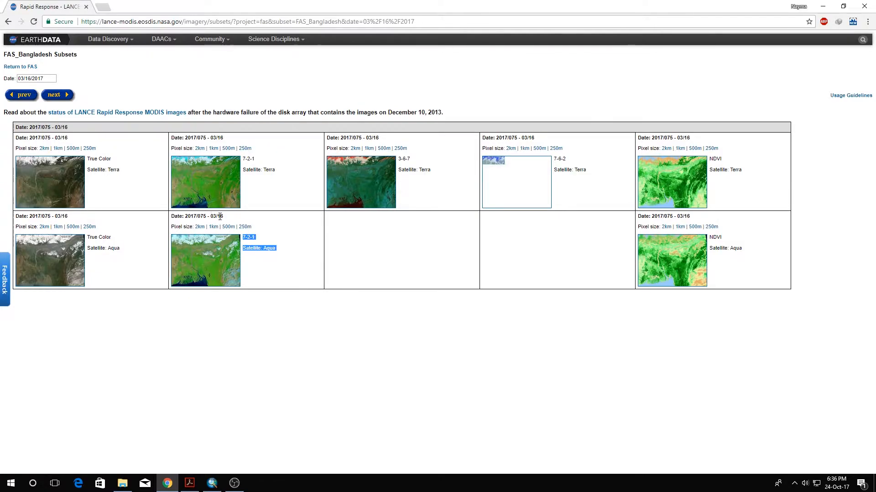
pyautogui.moveTo(264, 266)
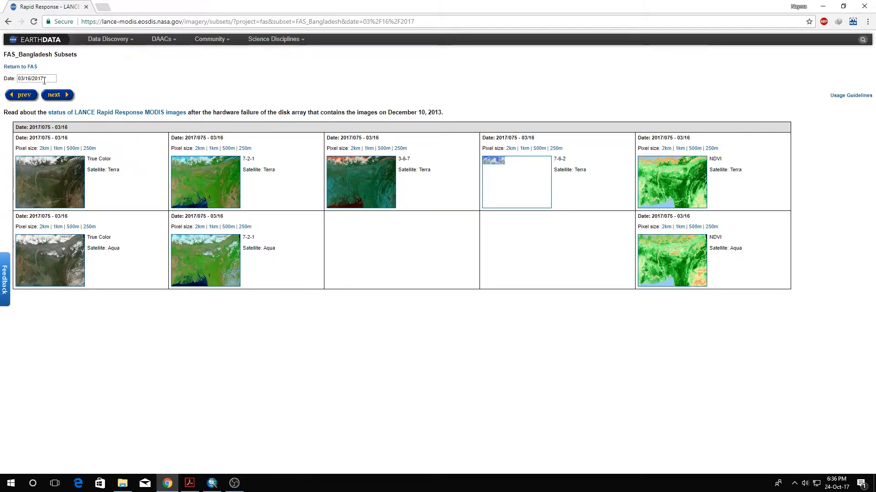
pyautogui.click(245, 227)
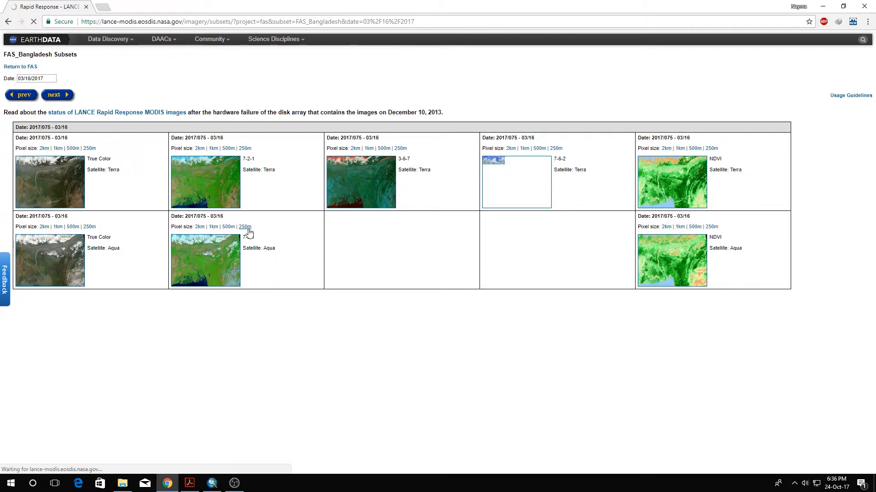
pyautogui.click(244, 227)
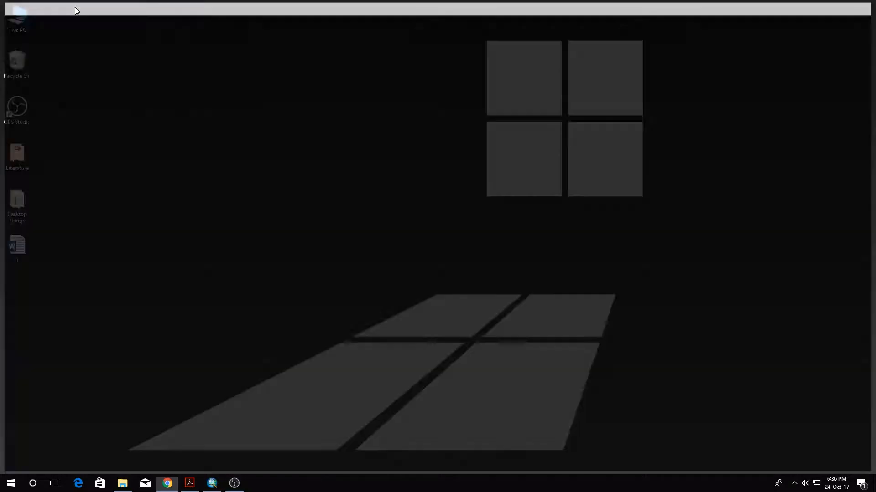
# Browse File Explorer to the Tutorial folder of Bangladesh TIFFs, then switch to ArcMap
pyautogui.click(121, 483)
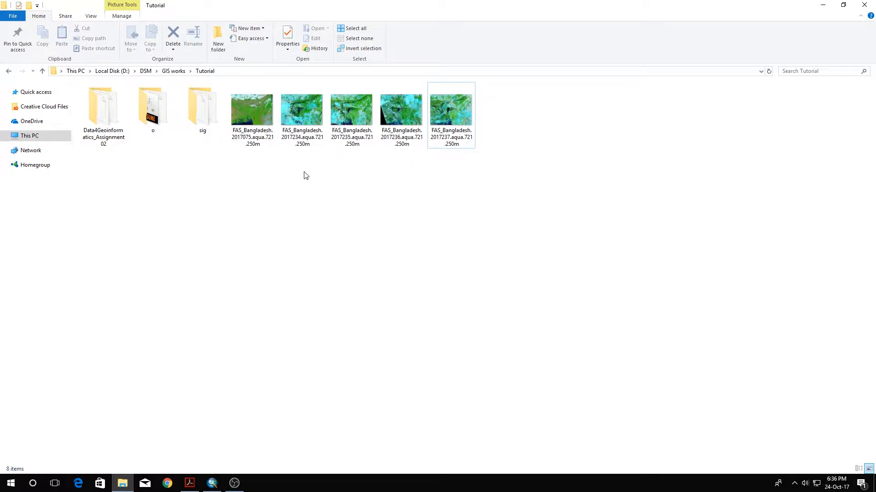
pyautogui.click(252, 115)
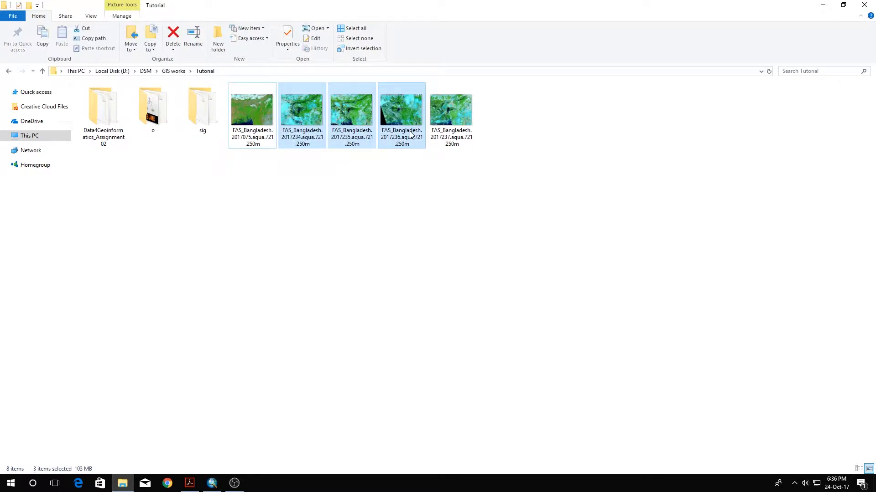
pyautogui.moveTo(402, 112)
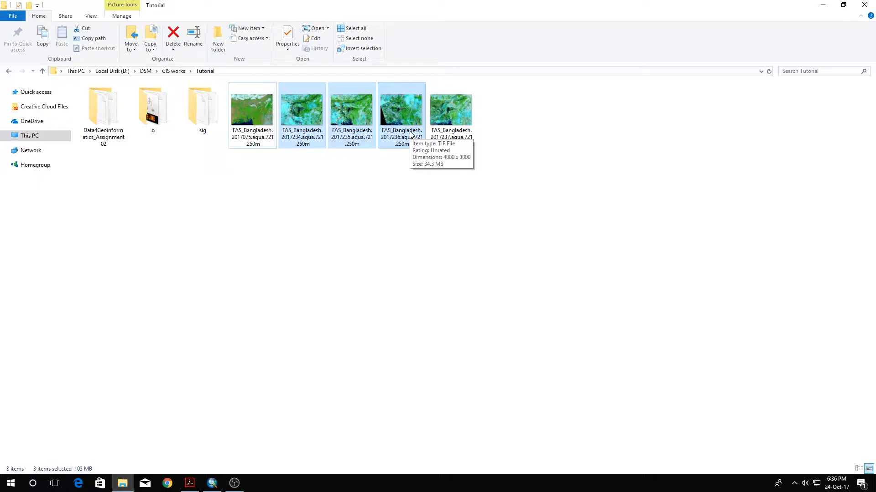
pyautogui.click(212, 483)
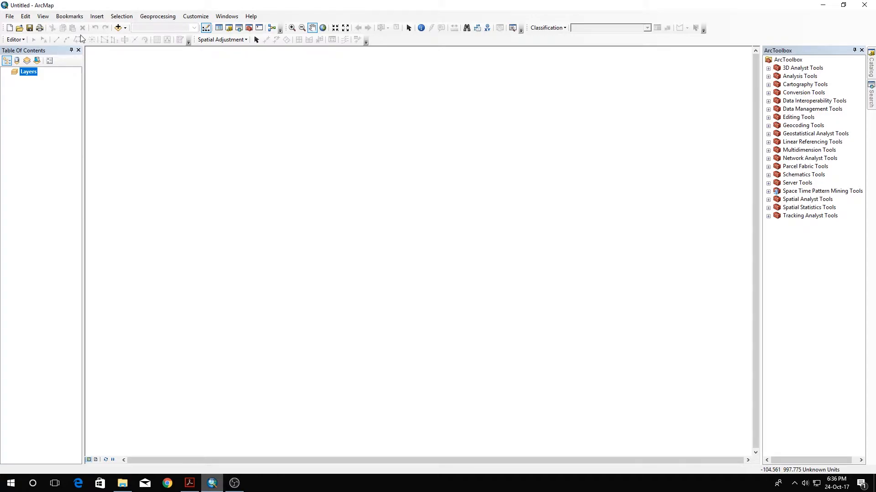
# Add the 2017075 and 2017237 Bangladesh TIFFs to the map and build pyramids
pyautogui.click(117, 27)
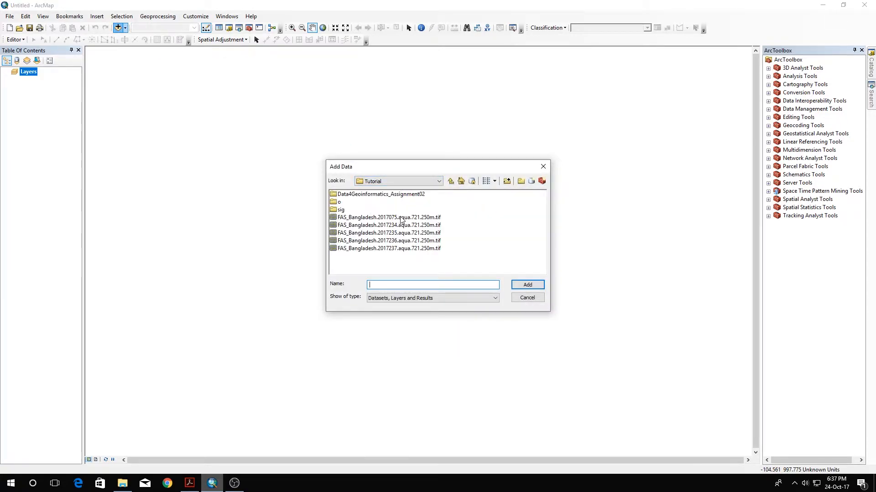
pyautogui.click(388, 217)
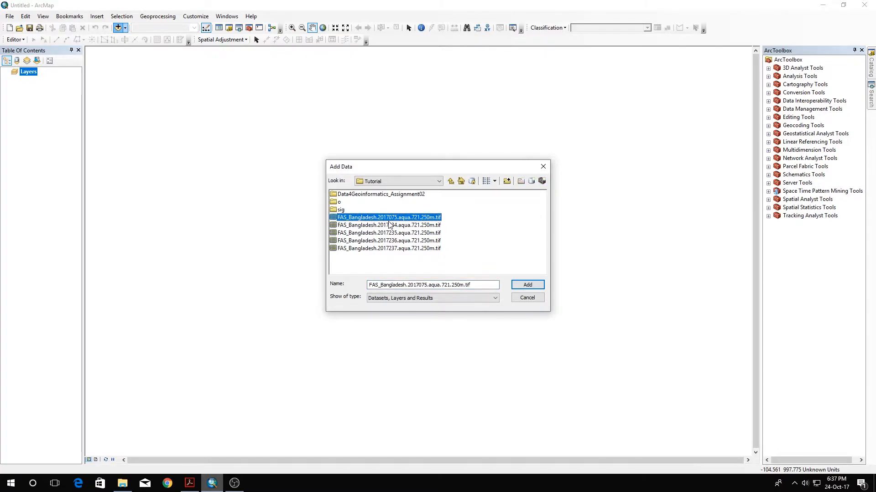
pyautogui.click(389, 248)
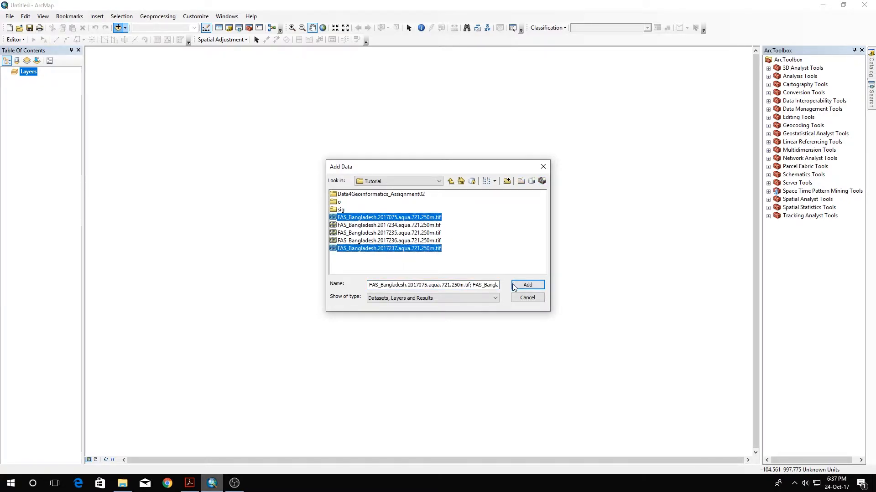
pyautogui.click(527, 285)
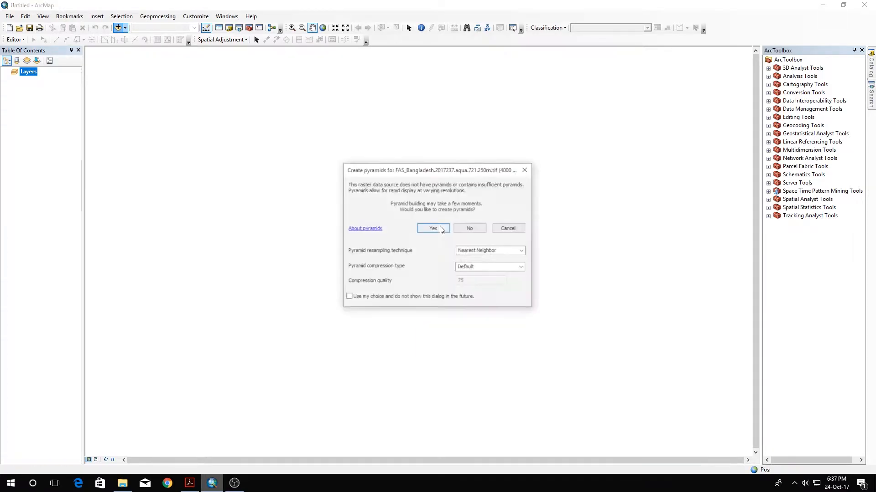
pyautogui.click(432, 228)
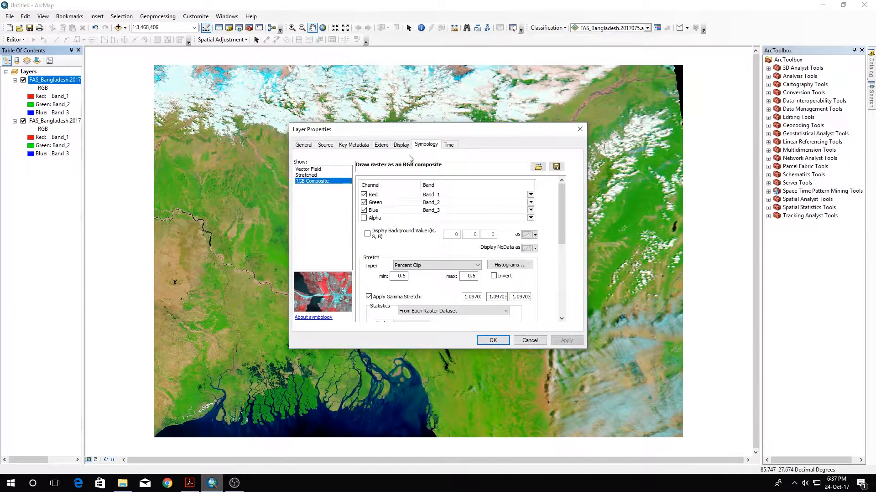
# Display the layer as a stretched Band_2 greyscale with percent clip 2–2 and apply it
pyautogui.click(306, 175)
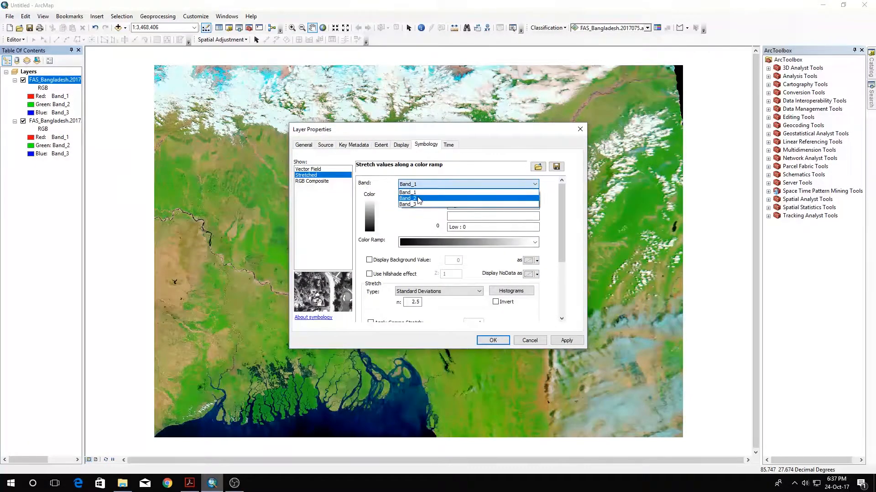
pyautogui.click(407, 197)
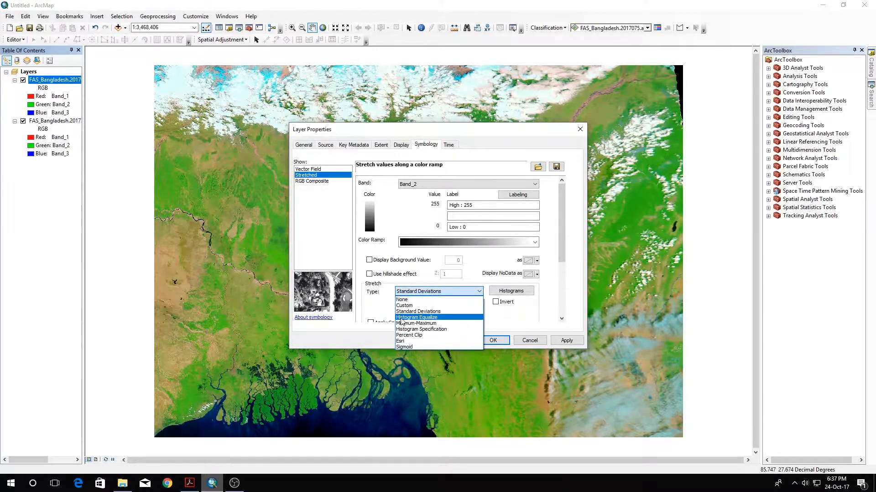
pyautogui.click(409, 334)
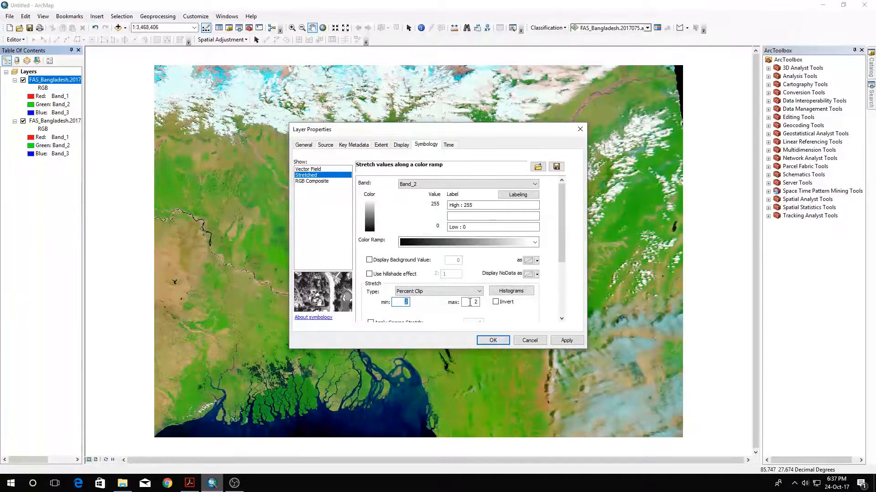
pyautogui.click(566, 340)
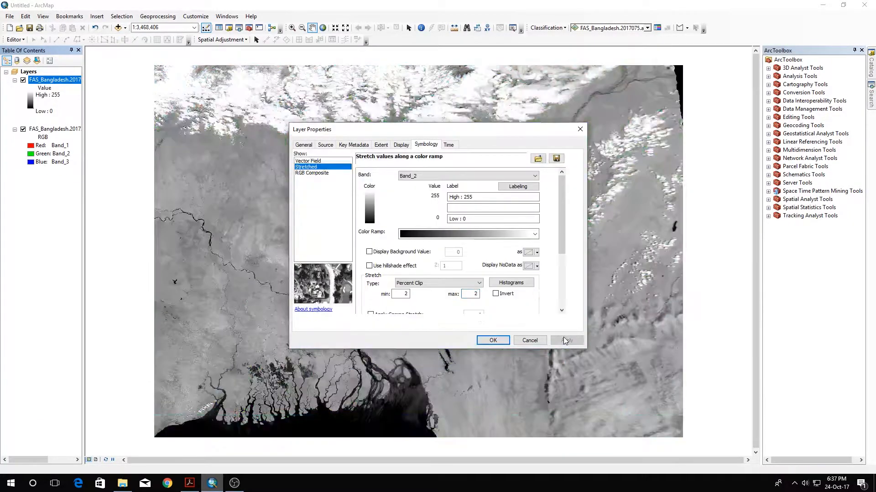
pyautogui.click(492, 340)
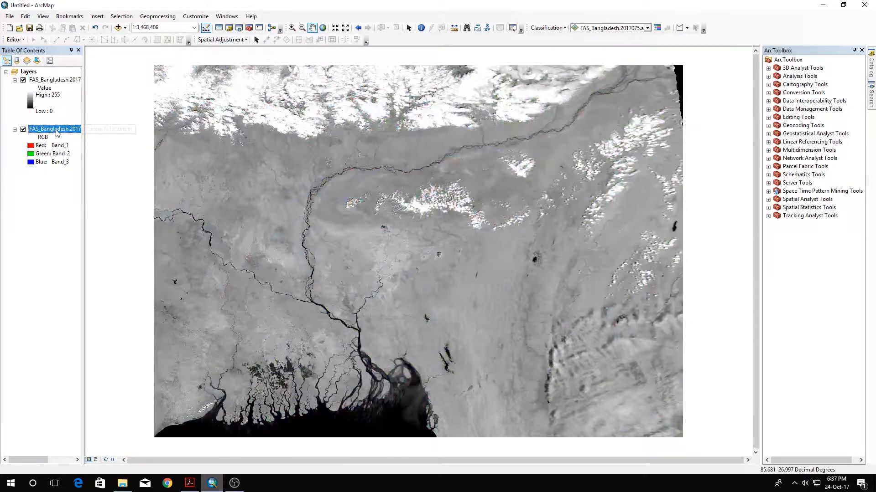
# Apply the same stretched Band_2 percent-clip greyscale to the second Bangladesh layer
pyautogui.doubleClick(54, 129)
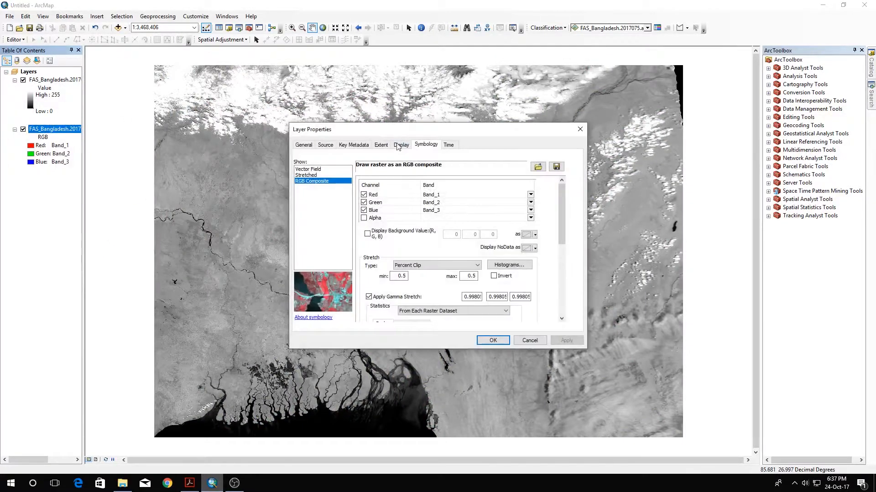
pyautogui.click(307, 175)
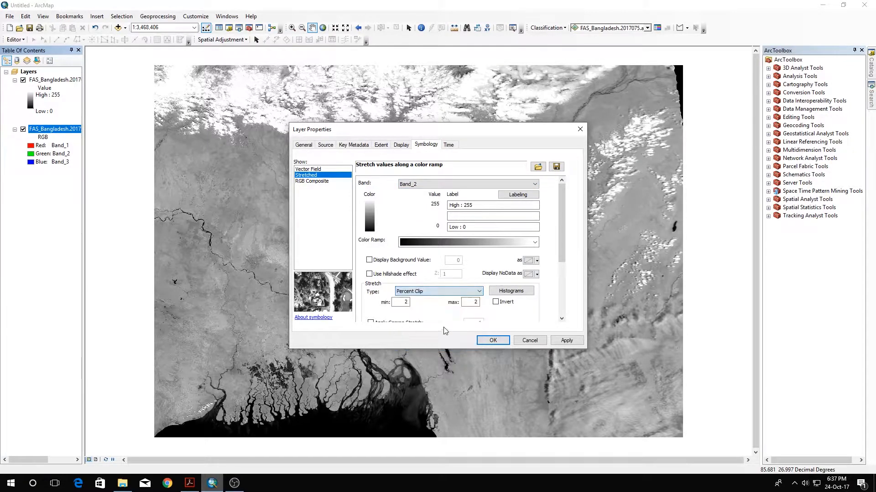
pyautogui.click(566, 340)
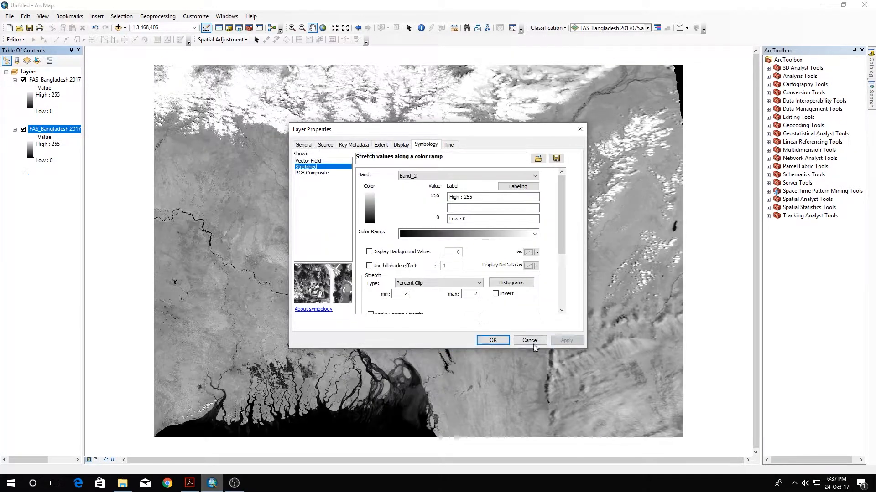
pyautogui.click(491, 340)
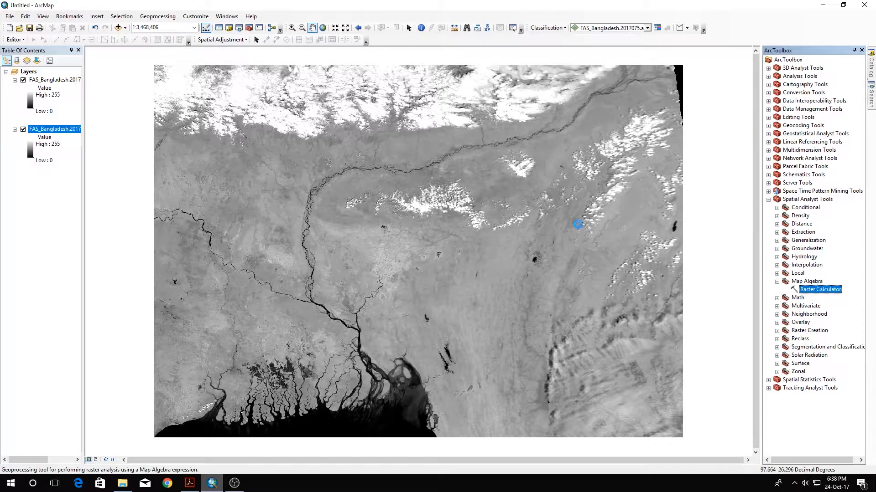
# Run Raster Calculator on the 2017075 image to create rastercalc3
pyautogui.doubleClick(819, 289)
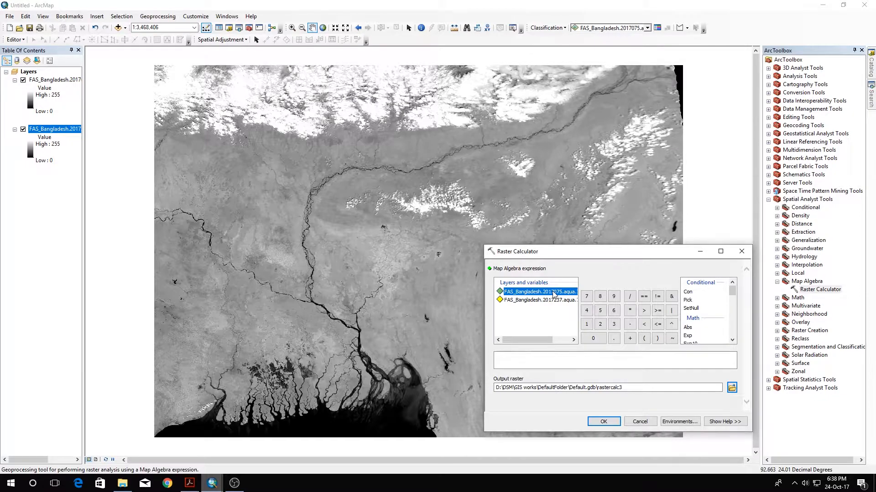
pyautogui.doubleClick(538, 291)
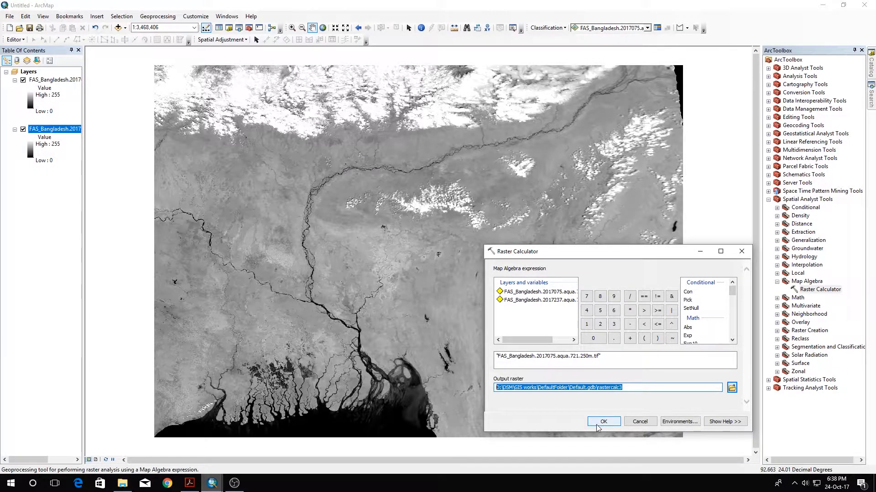
pyautogui.click(603, 422)
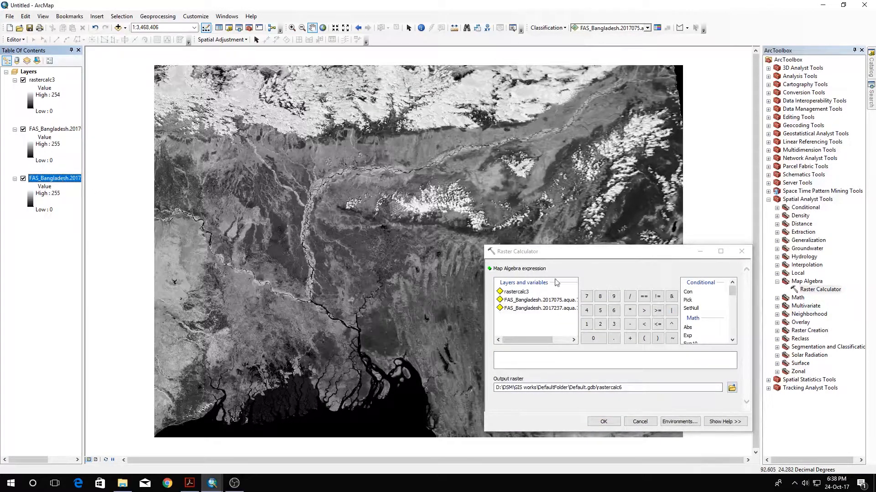
# Run Raster Calculator on the 2017237 image to create rastercalc6
pyautogui.doubleClick(540, 308)
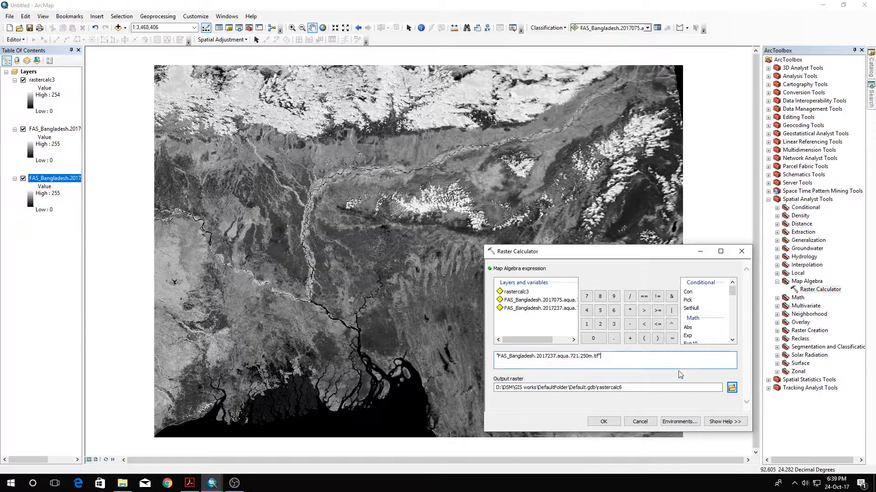
pyautogui.click(603, 421)
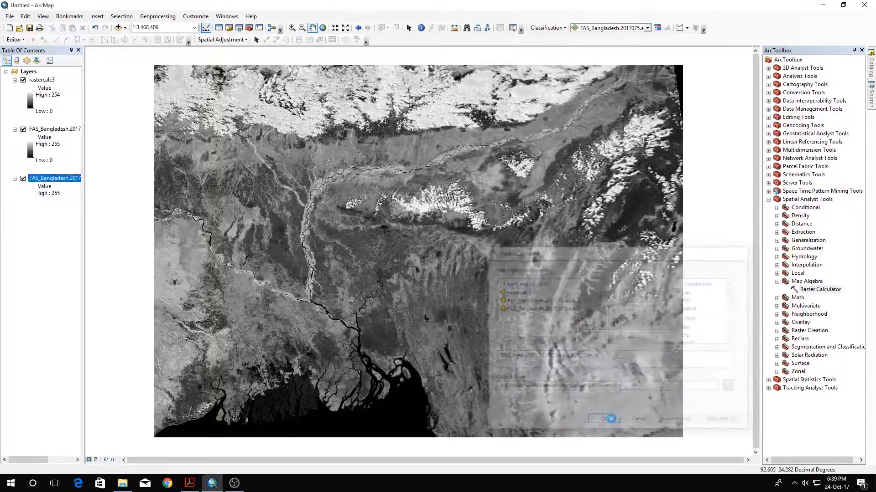
pyautogui.click(603, 419)
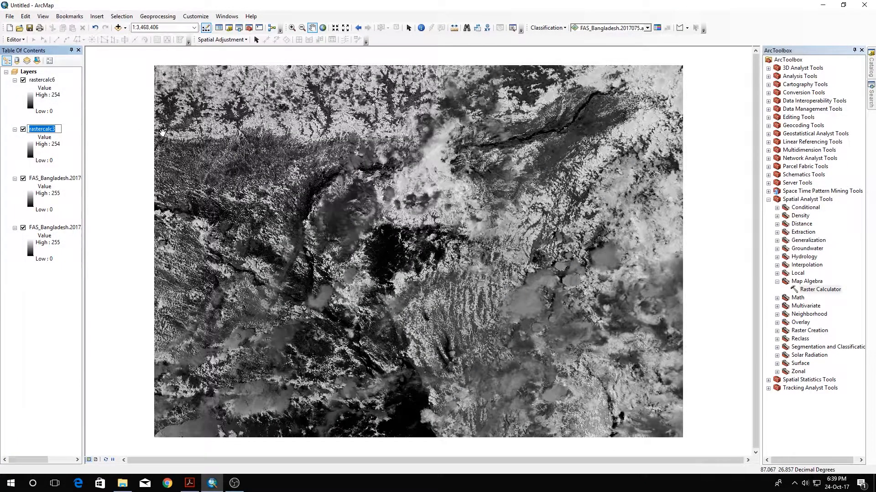
# Rename rastercalc3 to 'Pre Flood' in the Table of Contents
pyautogui.write('Pre Flood')
pyautogui.click(43, 79)
pyautogui.write('Port Flood')
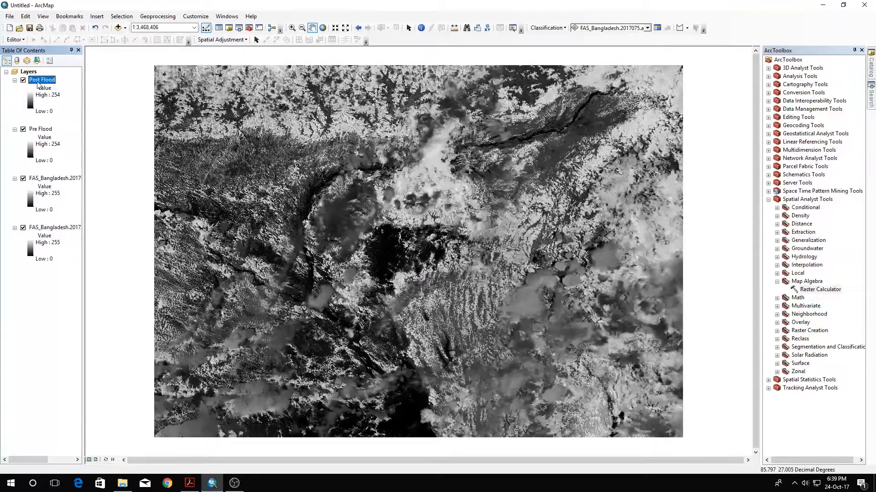
# Symbolize Post Flood as 2 classified classes with a manual break at 50, black below and white above
pyautogui.doubleClick(41, 79)
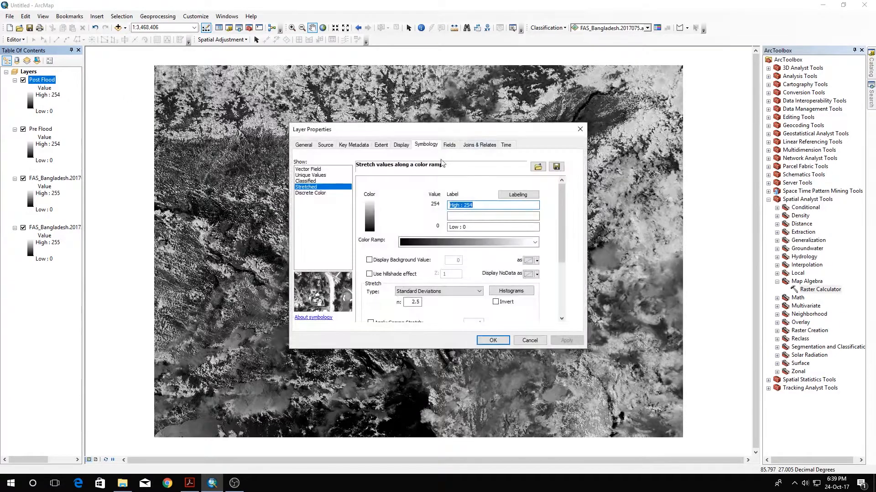
pyautogui.click(307, 180)
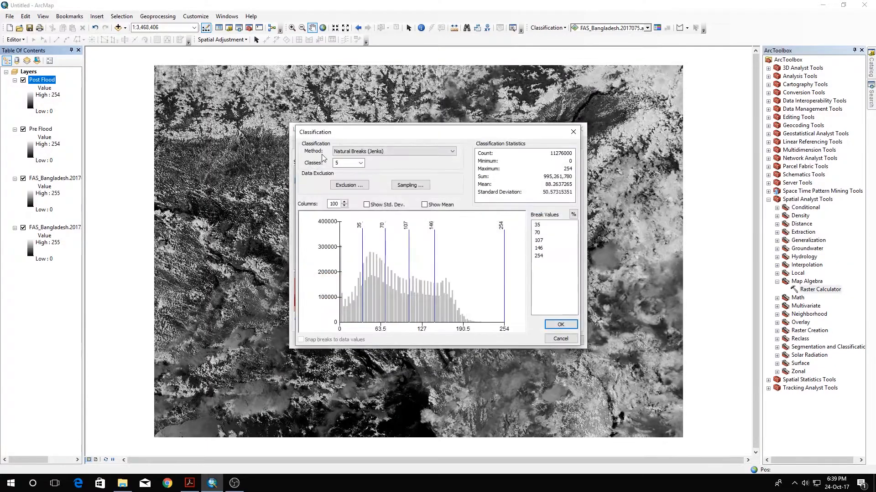
pyautogui.click(343, 162)
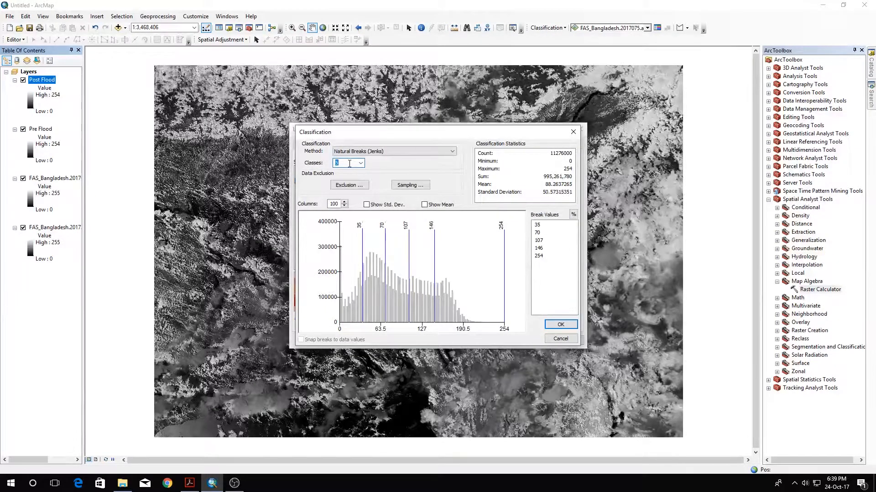
pyautogui.write('2')
pyautogui.click(540, 224)
pyautogui.write('50')
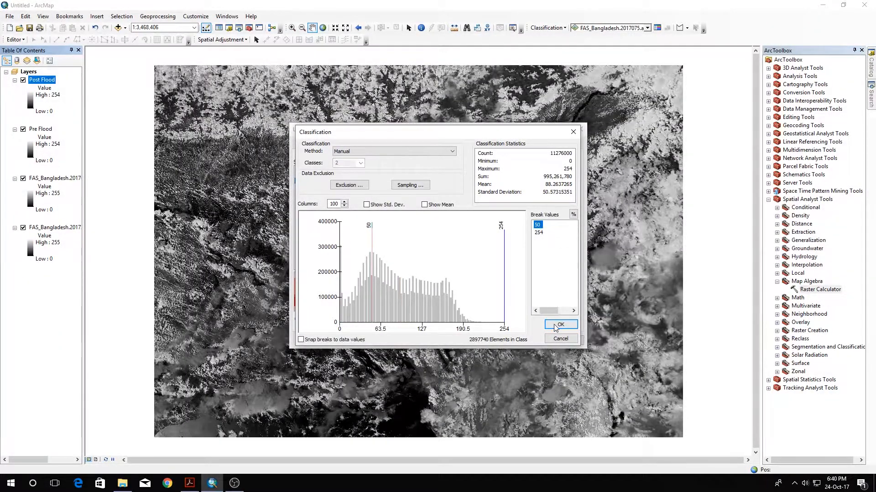
pyautogui.click(560, 325)
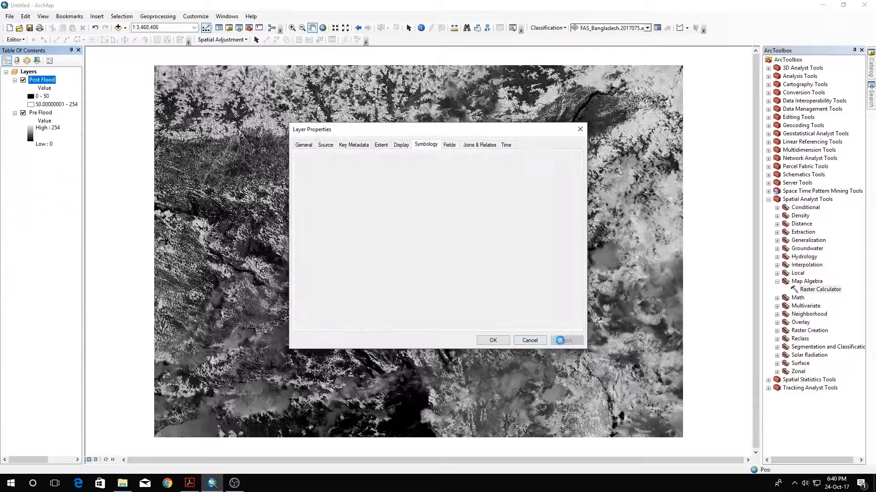
pyautogui.click(528, 340)
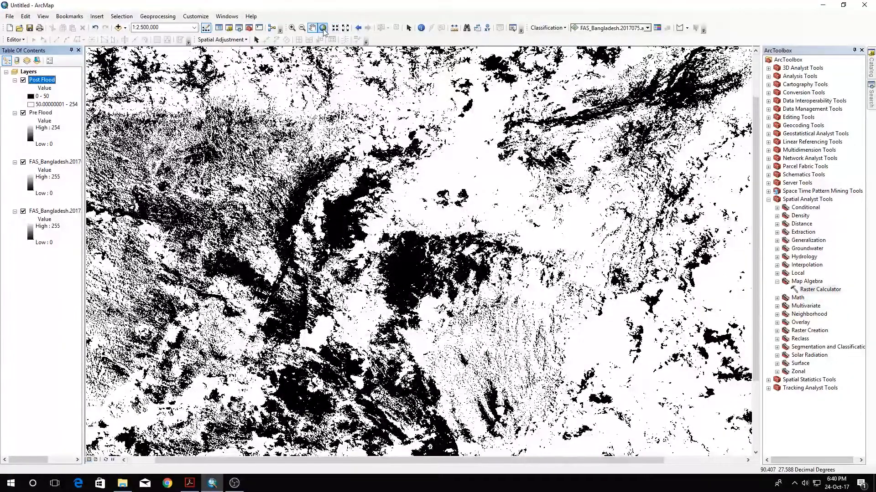
pyautogui.click(301, 28)
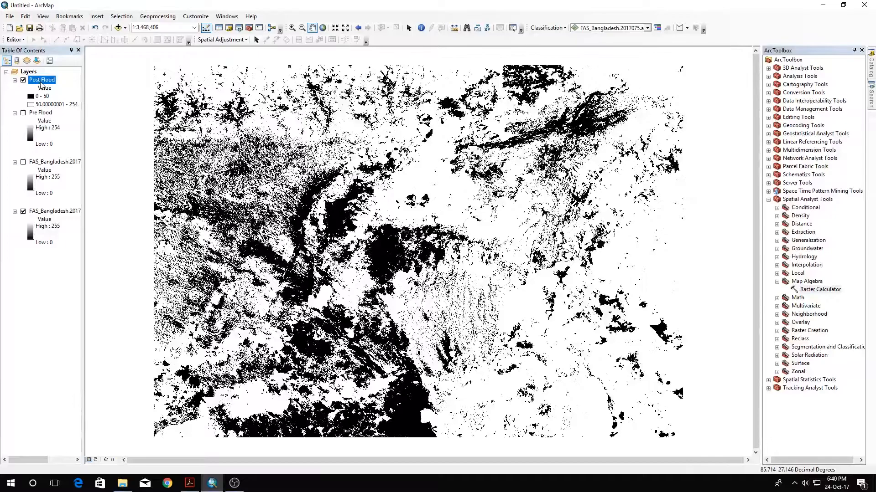
# Lower the Post Flood first class break to 35 and hide the layer to compare with the image
pyautogui.doubleClick(42, 80)
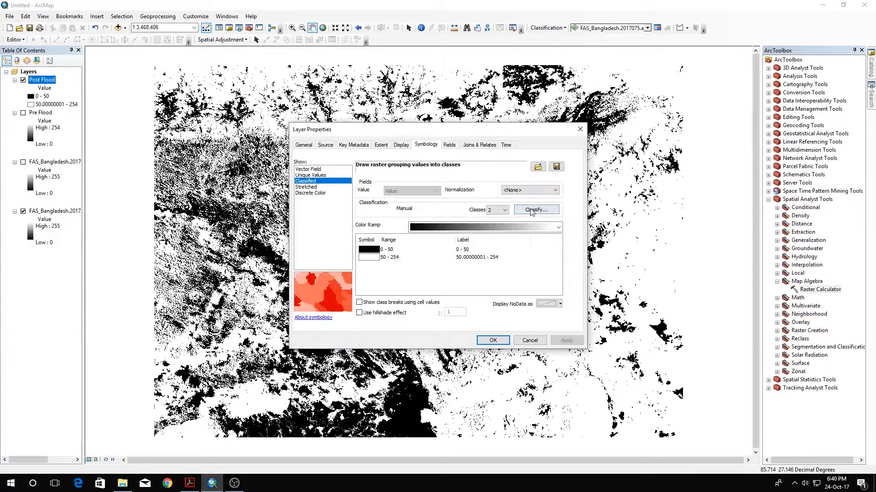
pyautogui.click(535, 209)
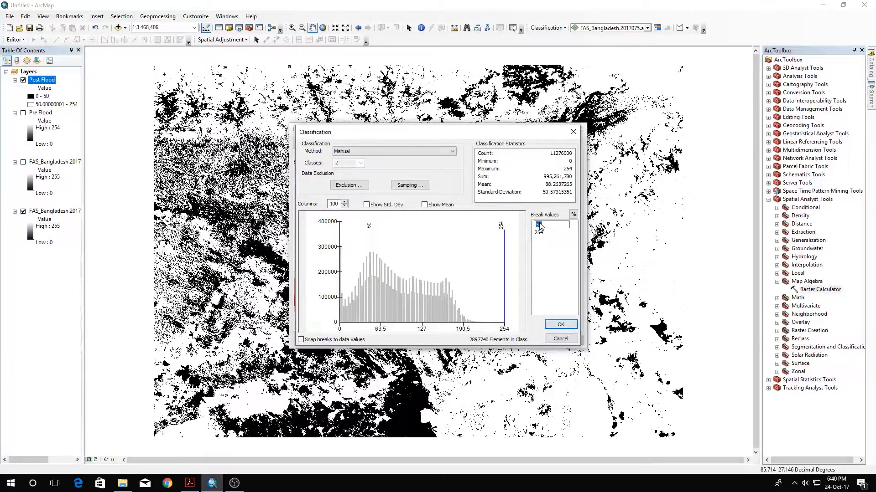
pyautogui.write('3')
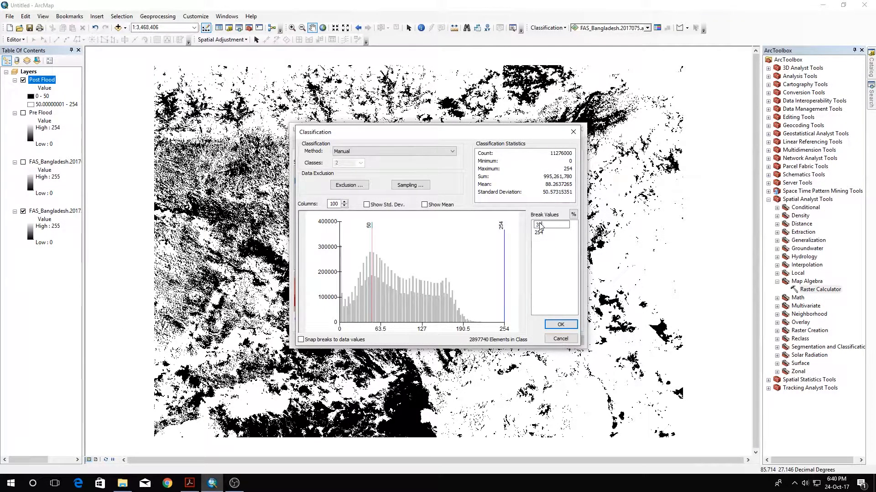
pyautogui.click(559, 325)
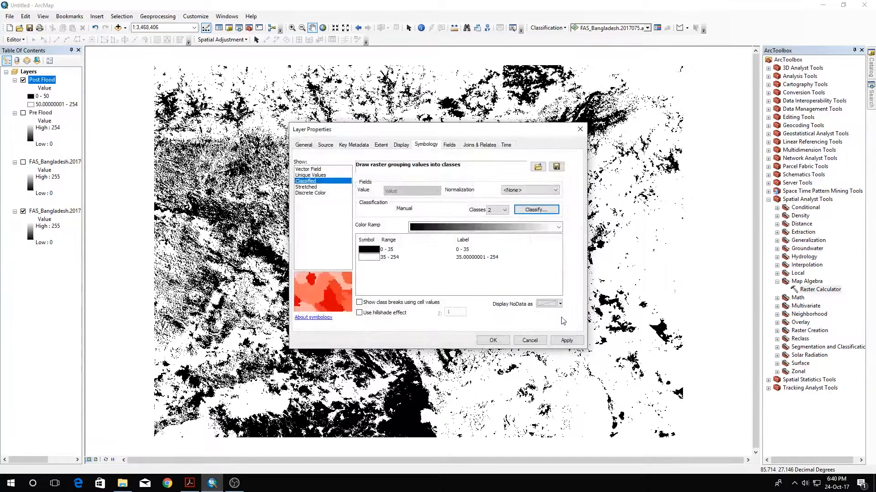
pyautogui.click(492, 340)
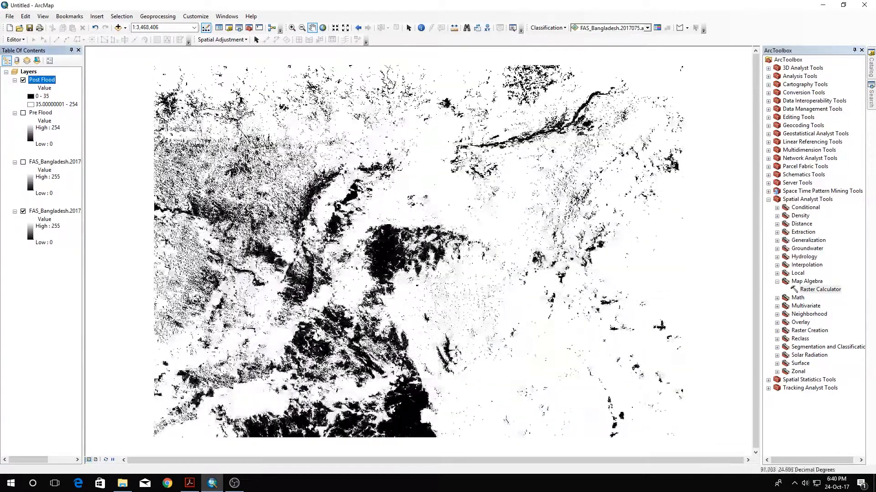
pyautogui.click(23, 80)
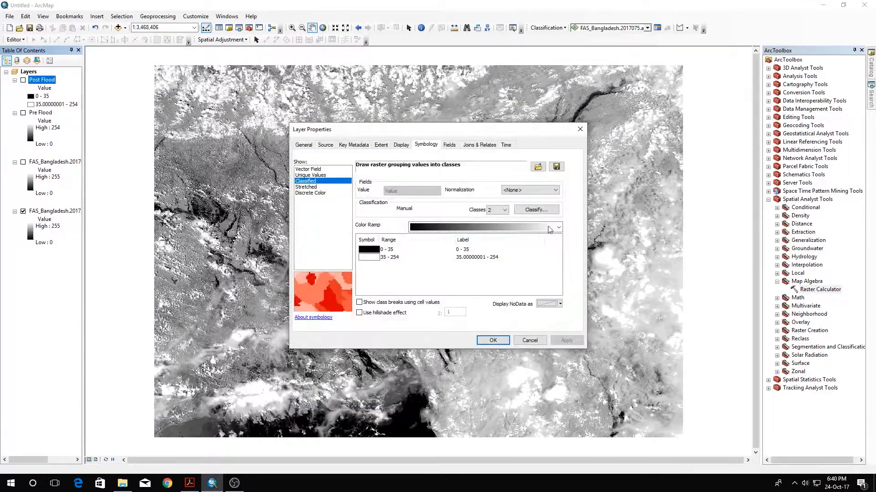
# Lower the Post Flood break further to 30 and turn the layer back on
pyautogui.click(535, 210)
pyautogui.write('30')
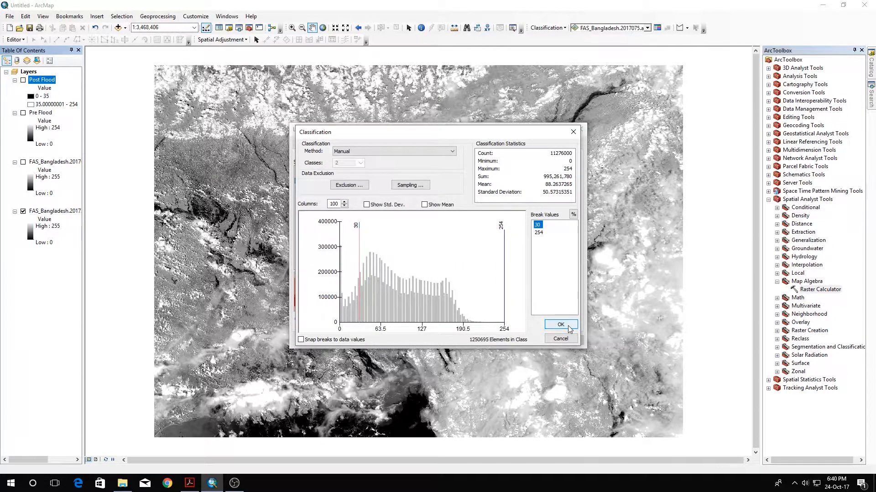
pyautogui.click(560, 325)
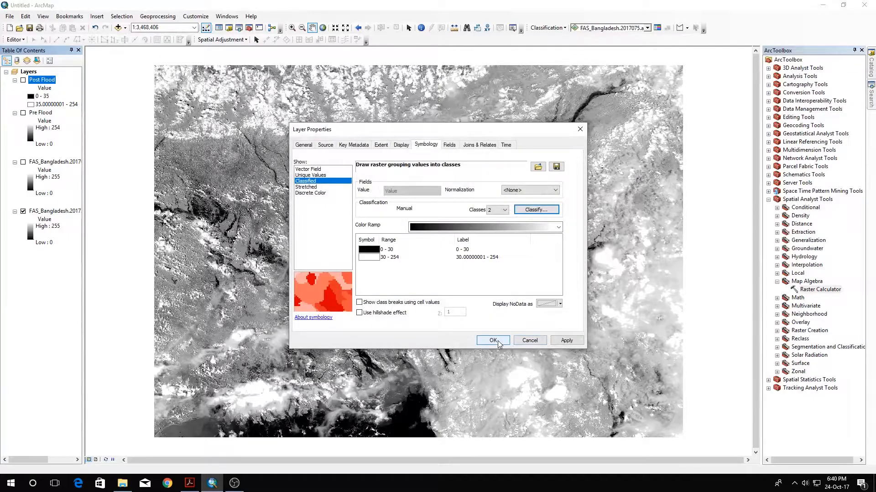
pyautogui.click(492, 341)
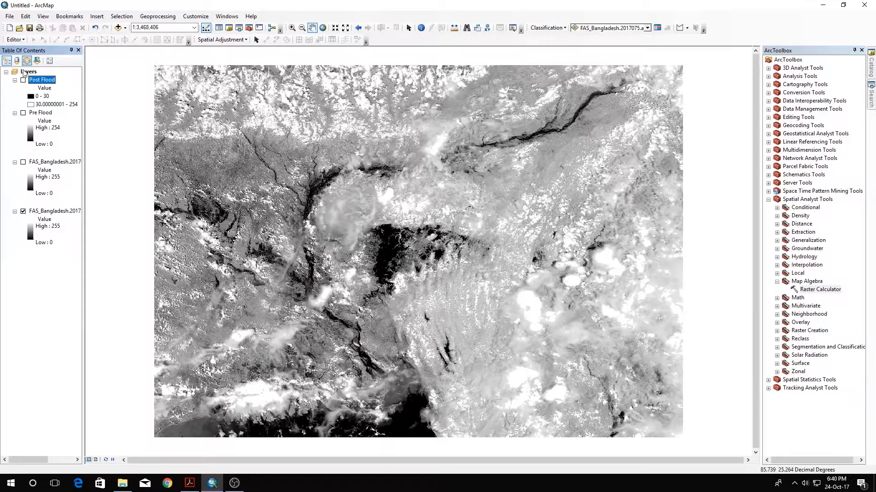
pyautogui.click(23, 80)
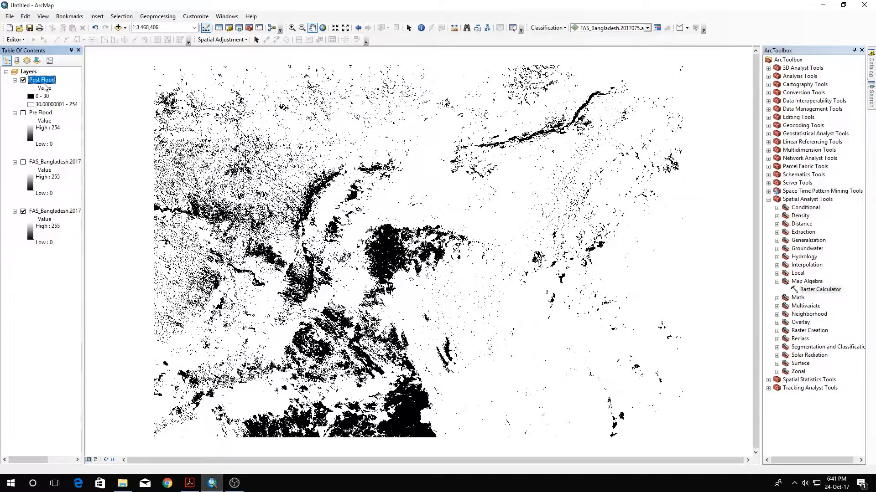
# Symbolize Pre Flood as classified classes with a break value of 50
pyautogui.click(41, 113)
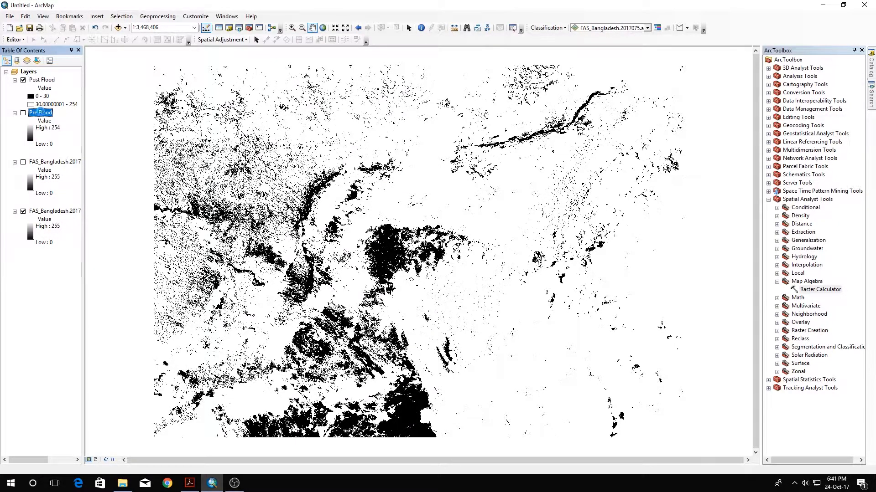
pyautogui.doubleClick(40, 113)
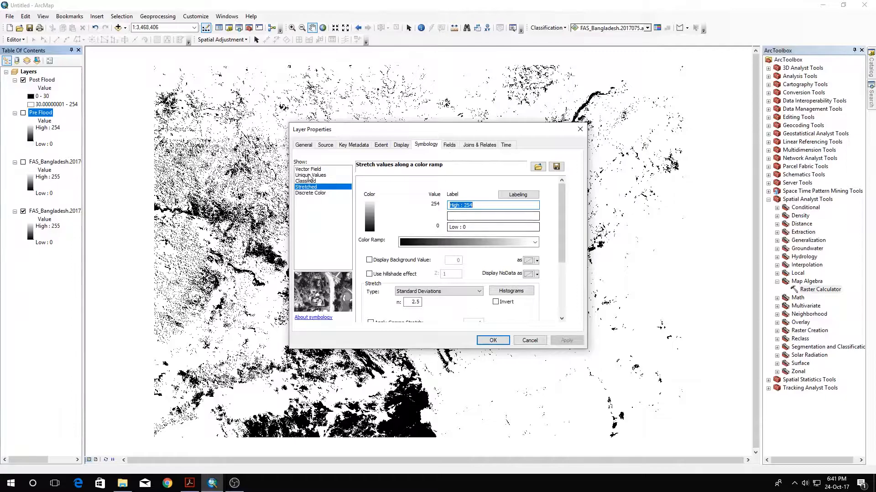
pyautogui.click(306, 180)
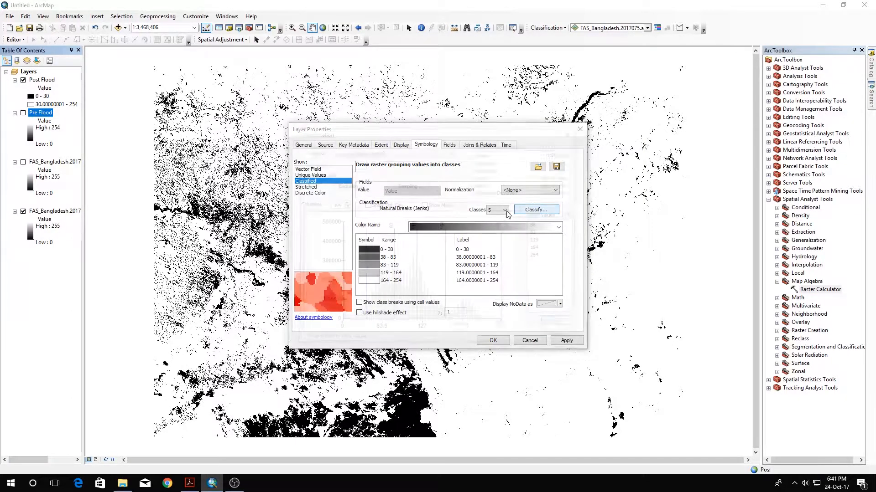
pyautogui.click(535, 210)
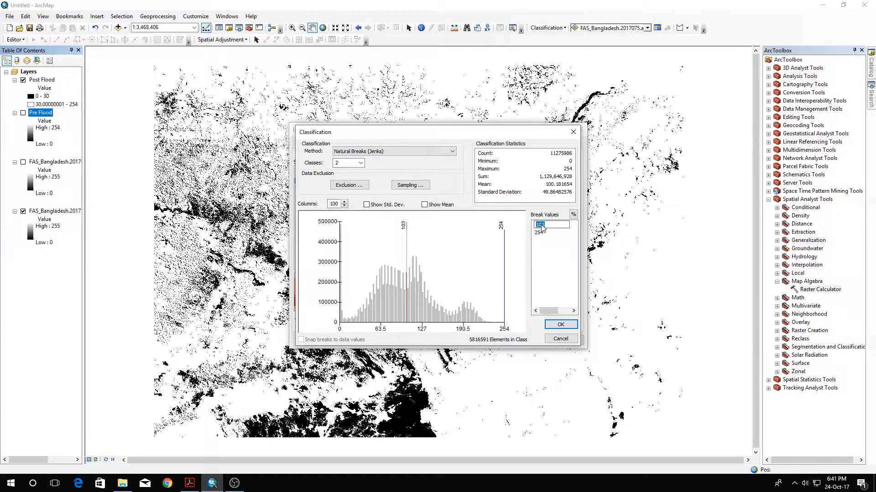
pyautogui.write('50')
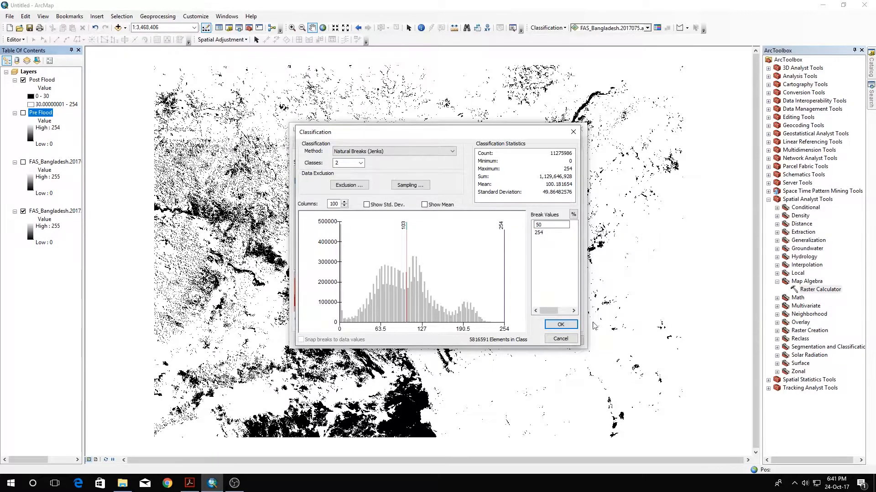
pyautogui.click(560, 325)
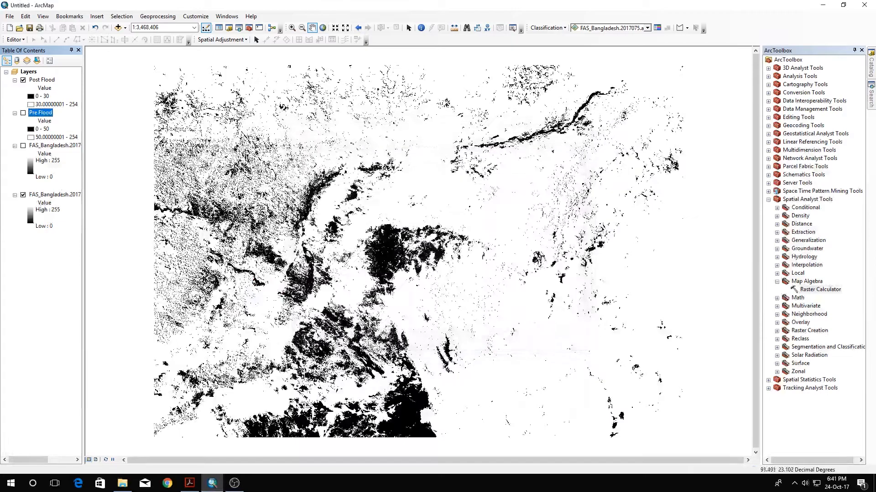
# Hide Post Flood, show Pre Flood and zoom in on the central part of the map
pyautogui.click(24, 81)
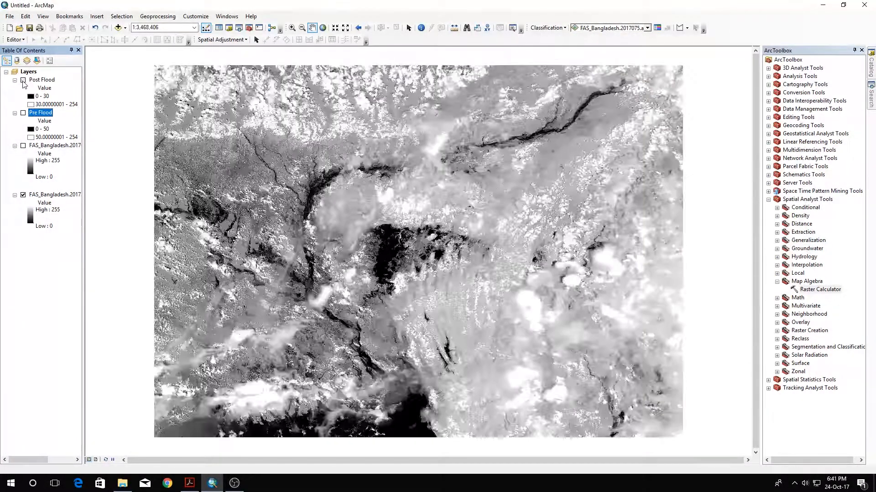
pyautogui.click(23, 112)
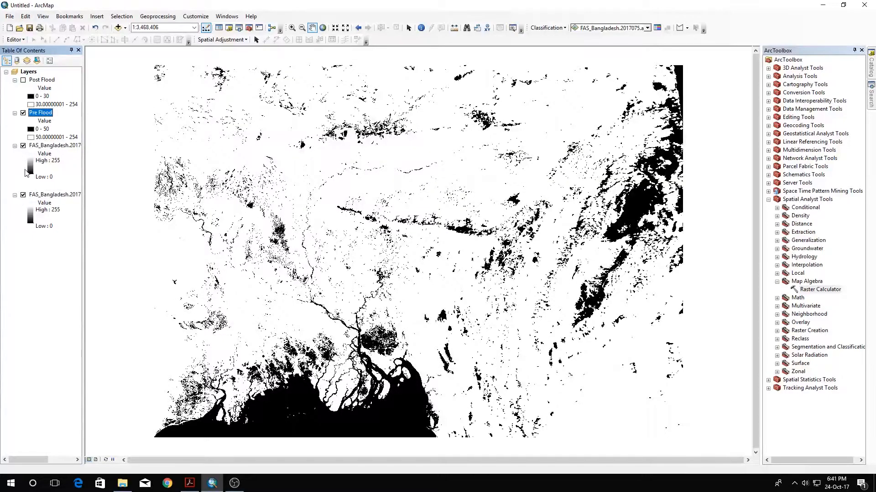
pyautogui.moveTo(341, 234)
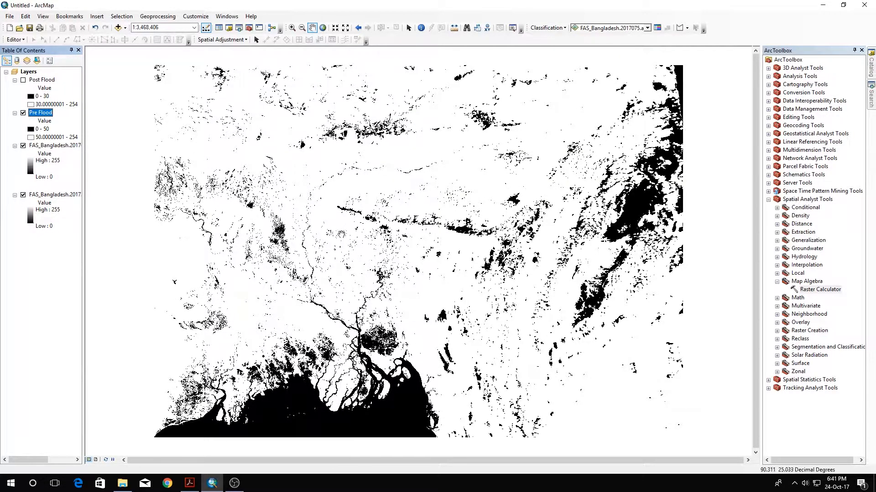
pyautogui.click(23, 113)
pyautogui.write('1:2,000,000')
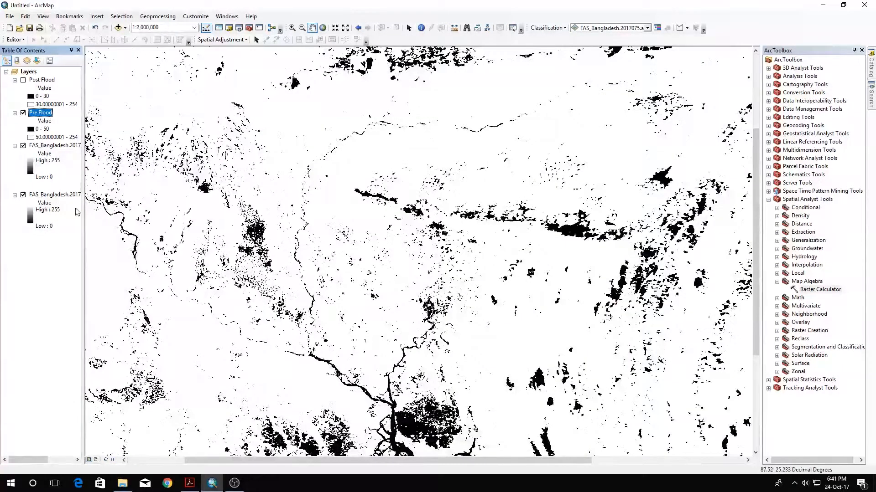
# Change the Pre Flood first break value to 45 and turn the layer on to check it
pyautogui.click(23, 112)
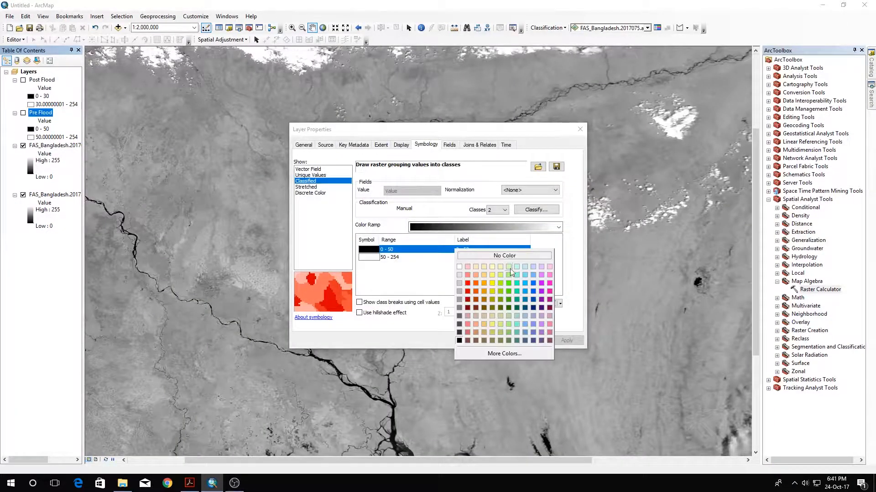
pyautogui.click(534, 210)
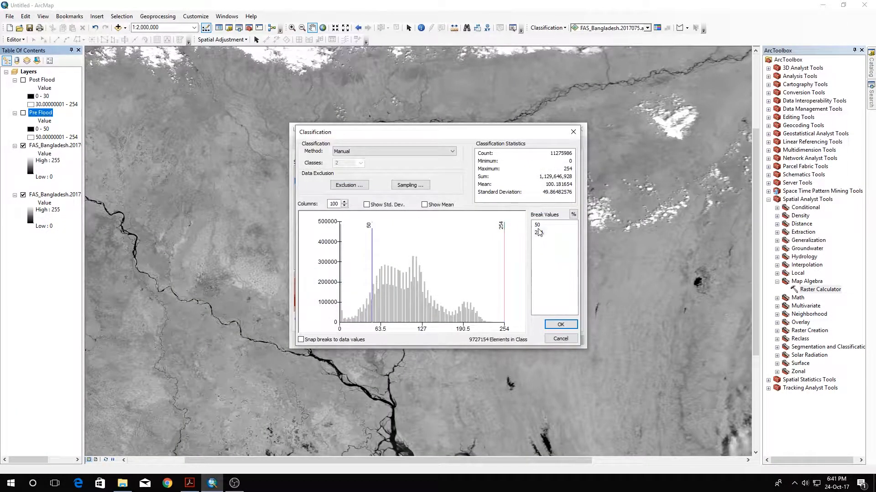
pyautogui.click(537, 224)
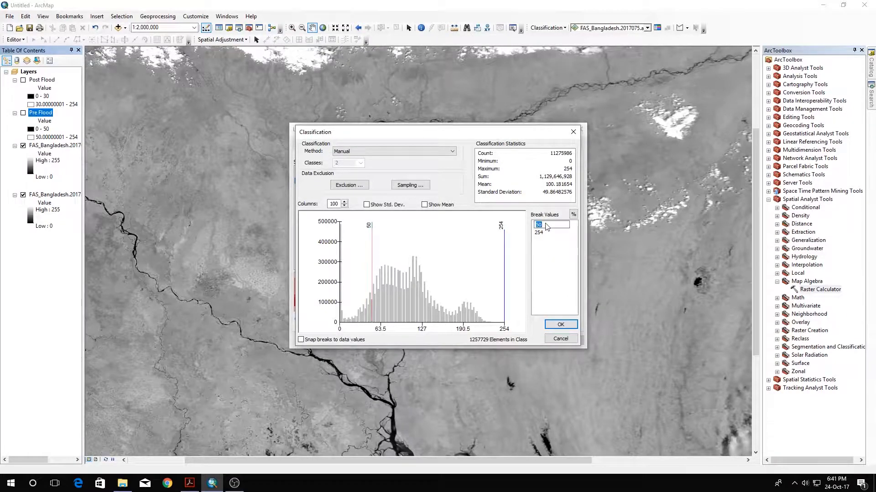
pyautogui.write('45')
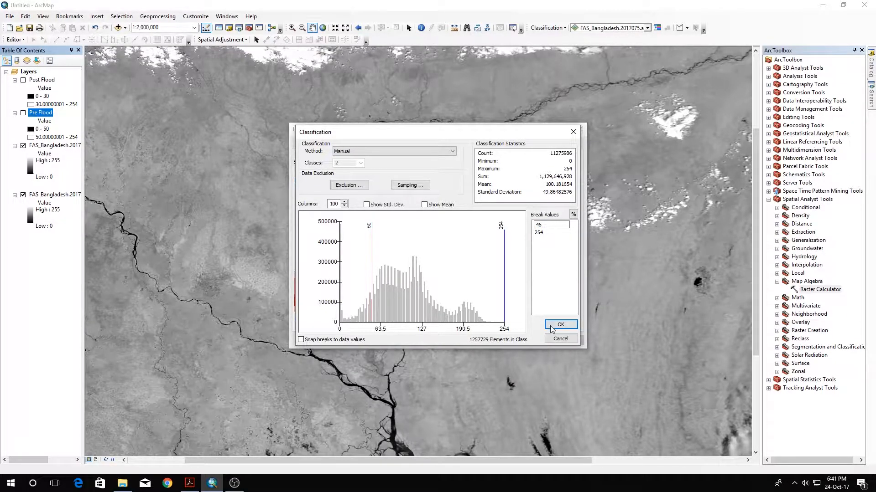
pyautogui.click(561, 324)
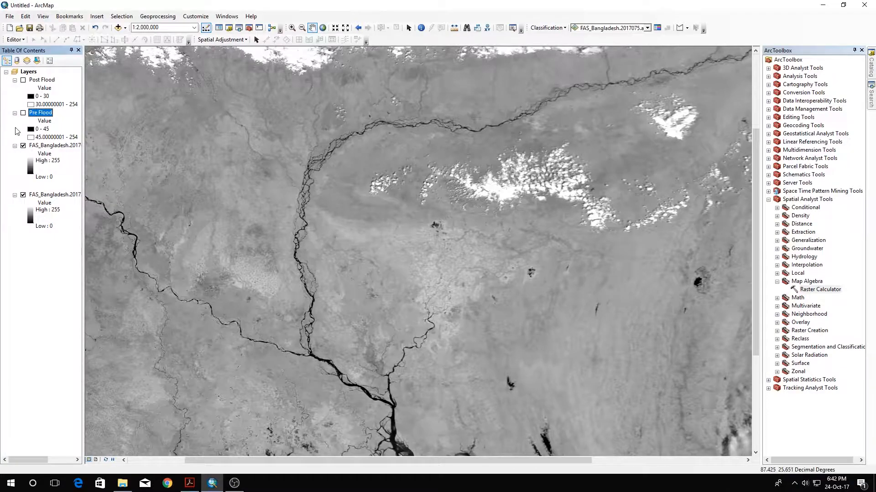
pyautogui.click(23, 112)
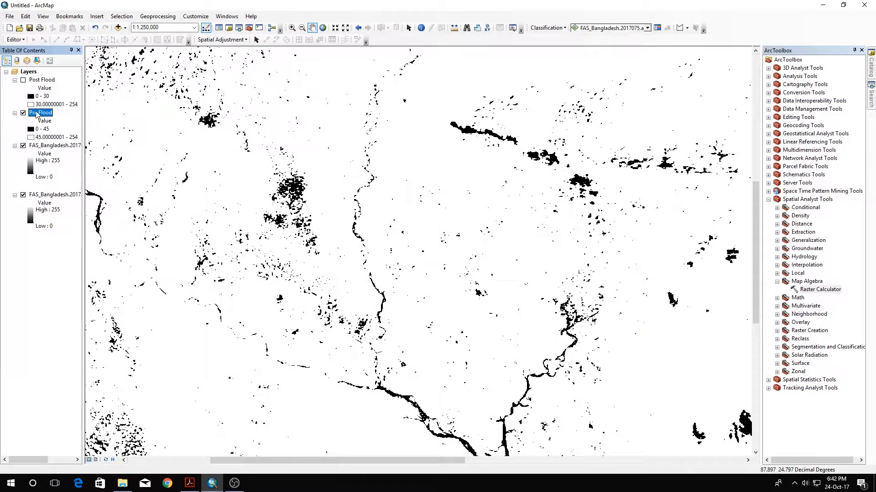
# Set the Pre Flood break value back to 50
pyautogui.doubleClick(40, 112)
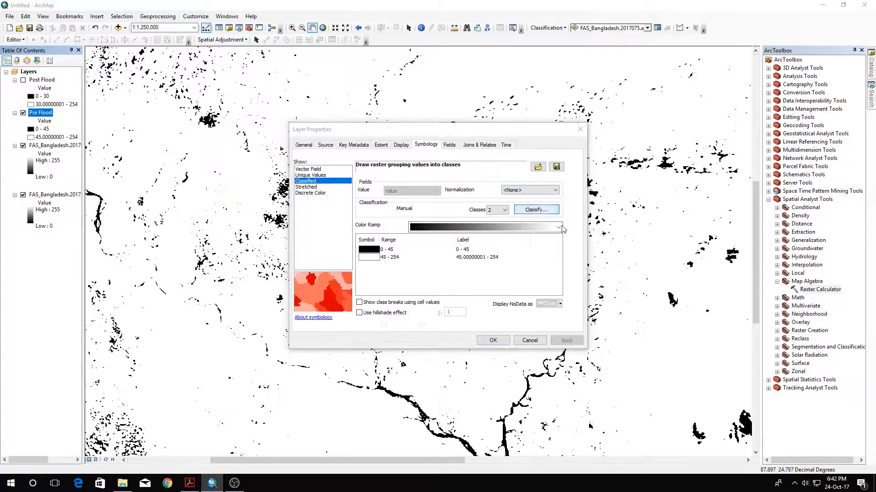
pyautogui.click(535, 210)
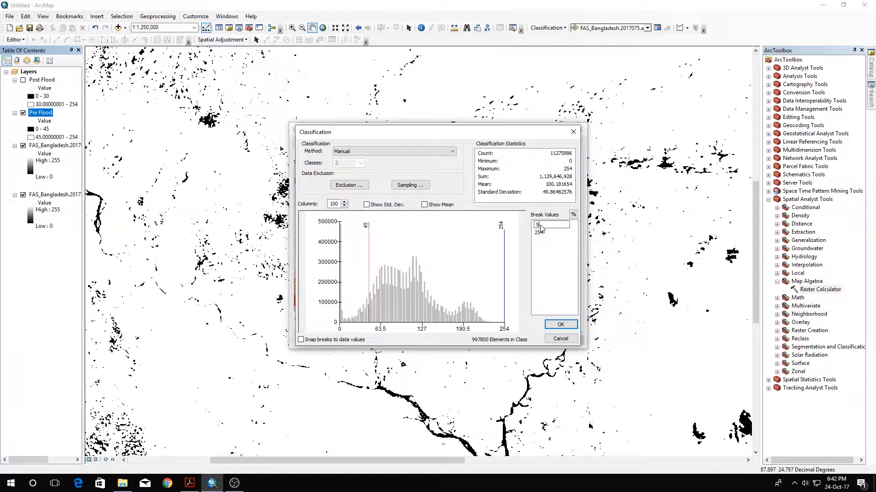
pyautogui.write('0')
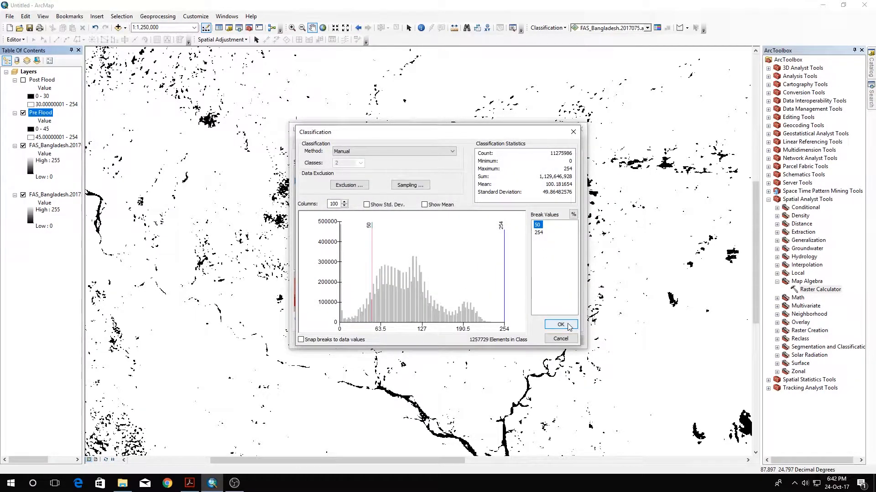
pyautogui.click(559, 325)
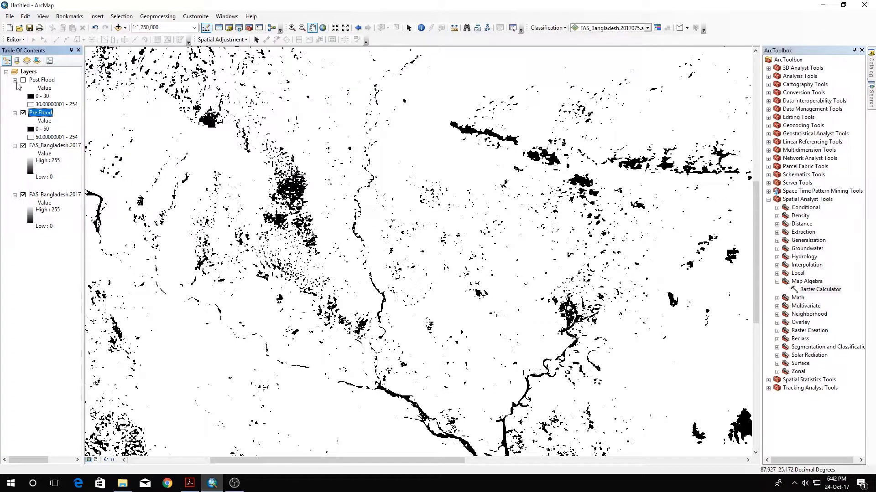
# Show the Post Flood layer again and select Raster Calculator in ArcToolbox
pyautogui.click(24, 80)
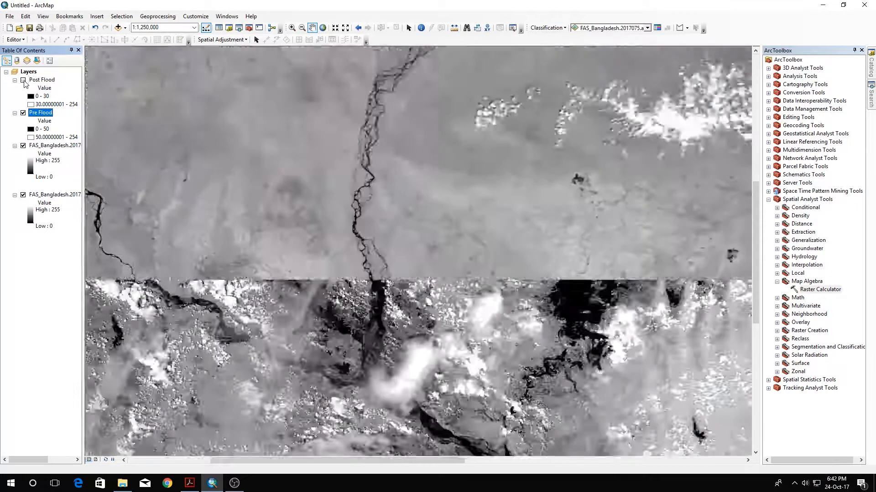
pyautogui.click(24, 80)
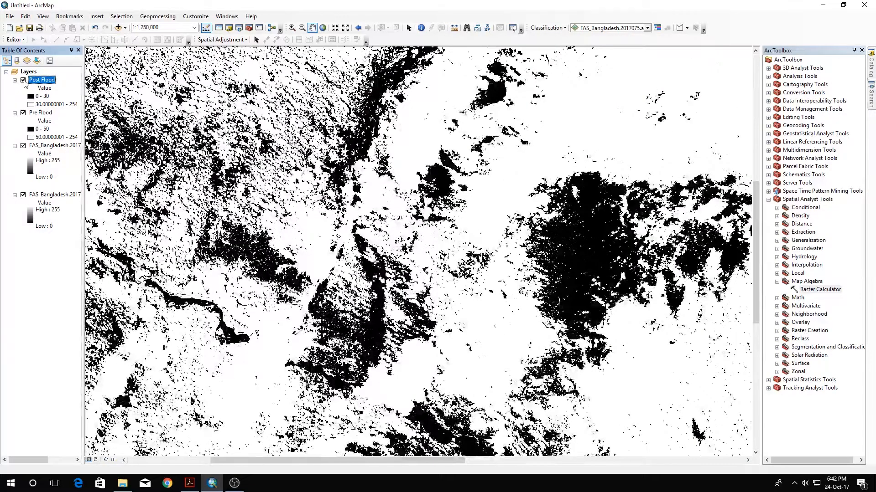
pyautogui.click(819, 289)
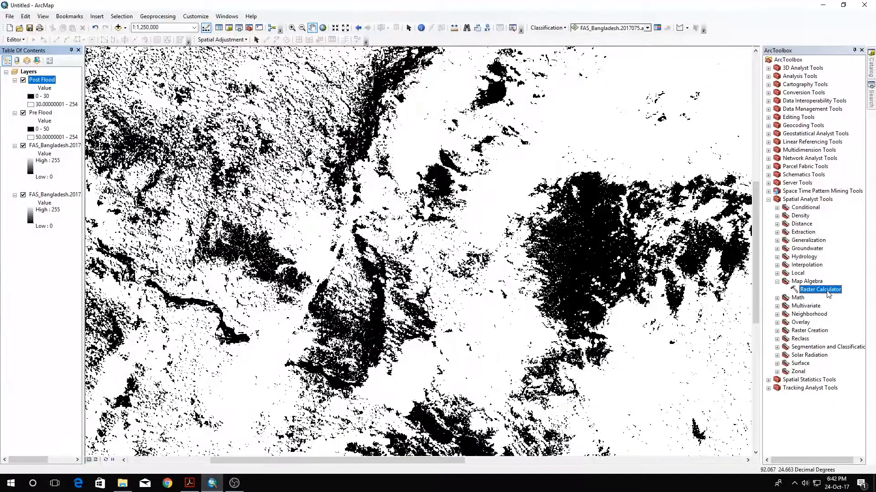
# Run Raster Calculator with "Post Flood" <= 30 to create the rastercalc7 water raster
pyautogui.doubleClick(819, 289)
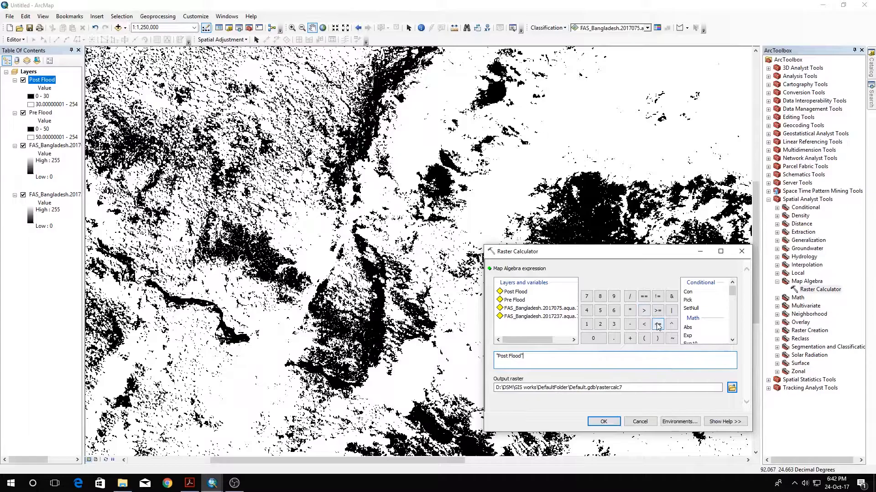
pyautogui.click(658, 324)
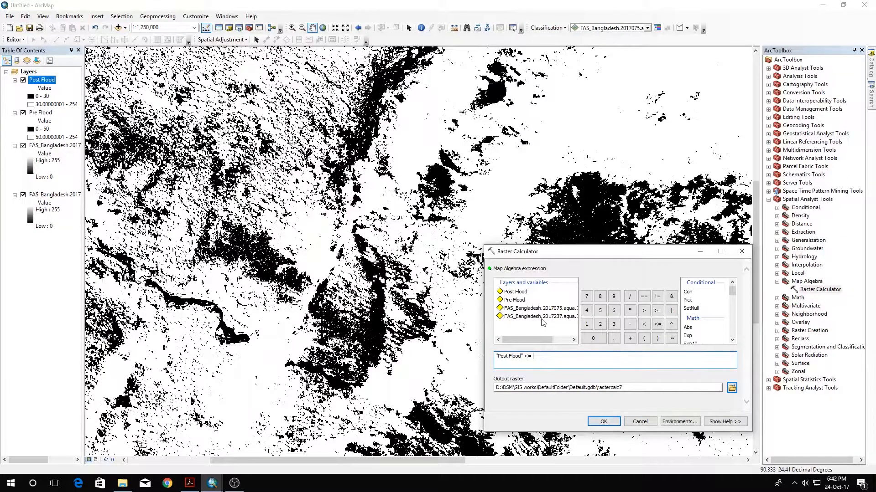
pyautogui.write('30')
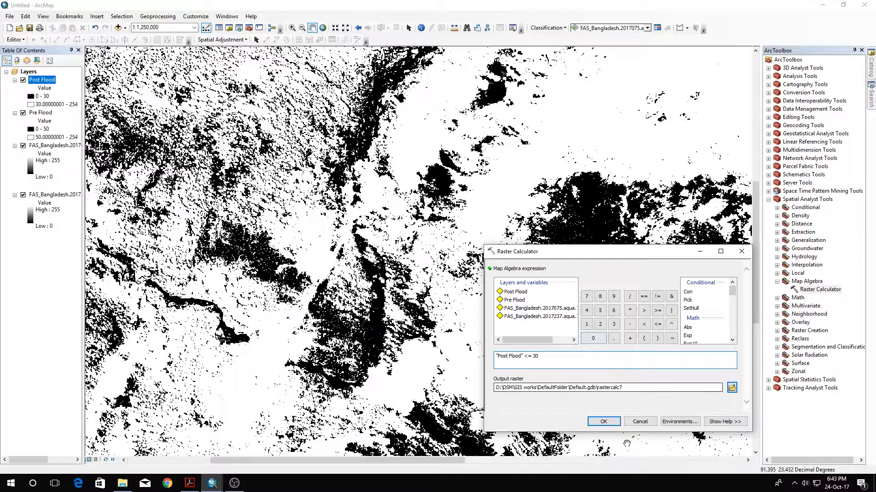
pyautogui.click(603, 421)
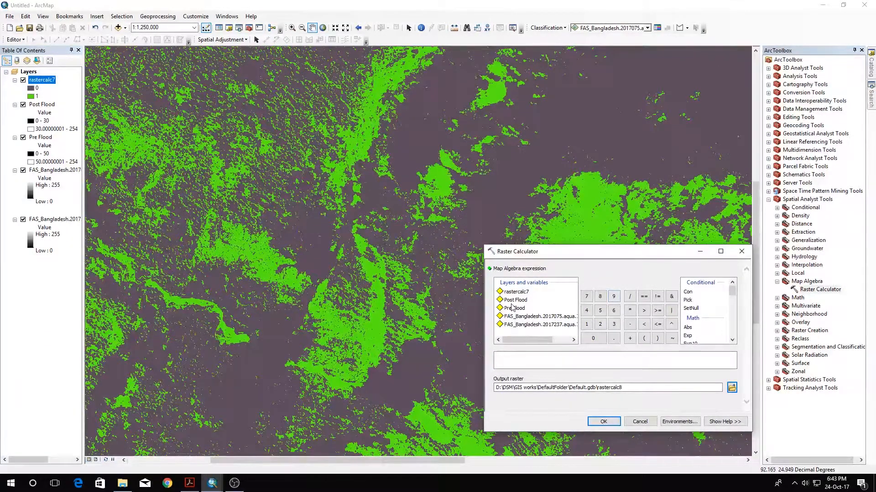
# Run Raster Calculator with "Pre Flood" <= 50 to create the rastercalc8 water raster
pyautogui.doubleClick(512, 308)
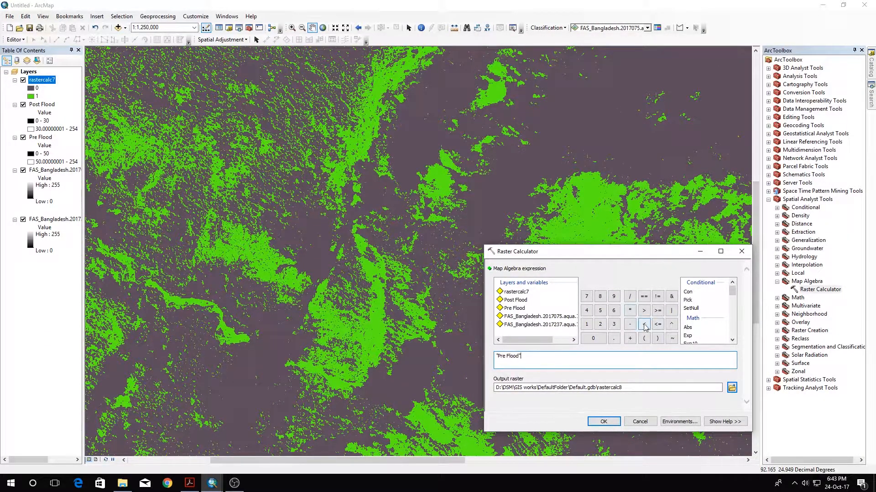
pyautogui.click(657, 324)
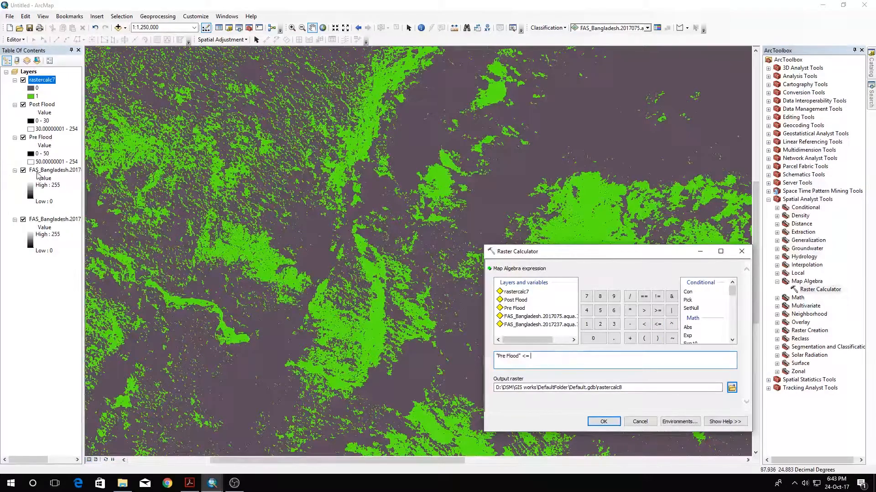
pyautogui.write('50')
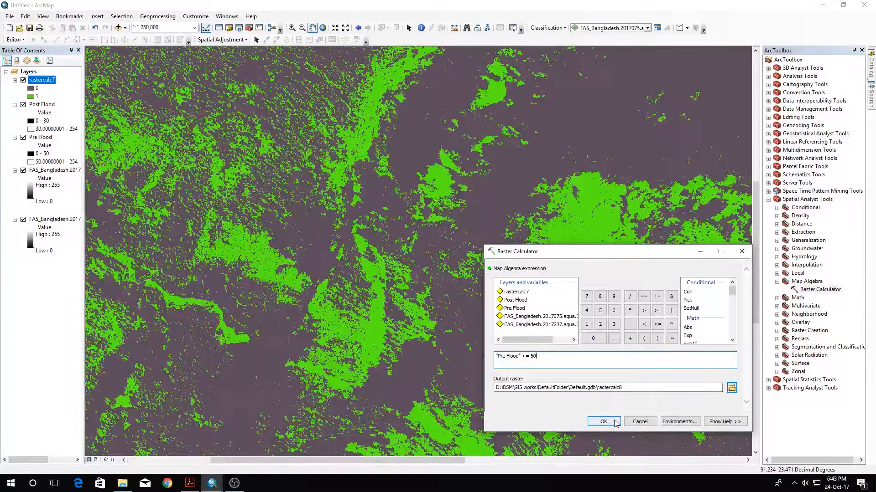
pyautogui.click(602, 422)
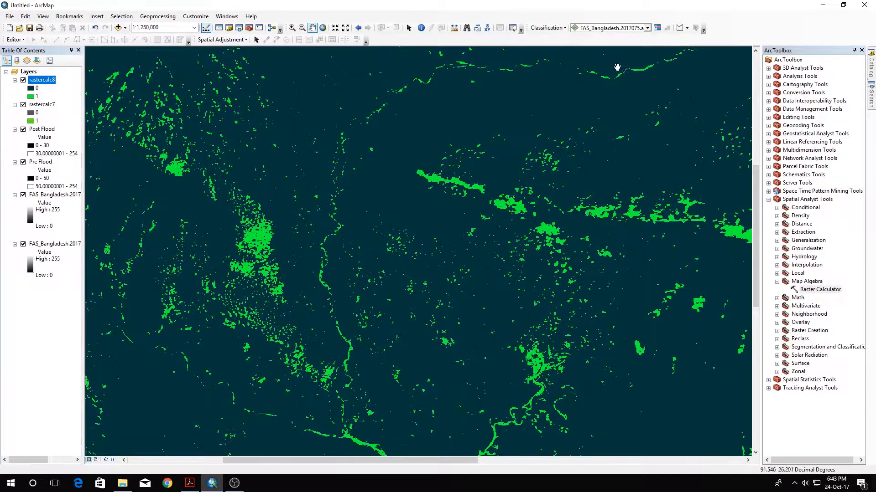
# Pan across the rastercalc8 water areas and reopen Raster Calculator for a Con expression
pyautogui.moveTo(618, 67); pyautogui.dragTo(304, 297)
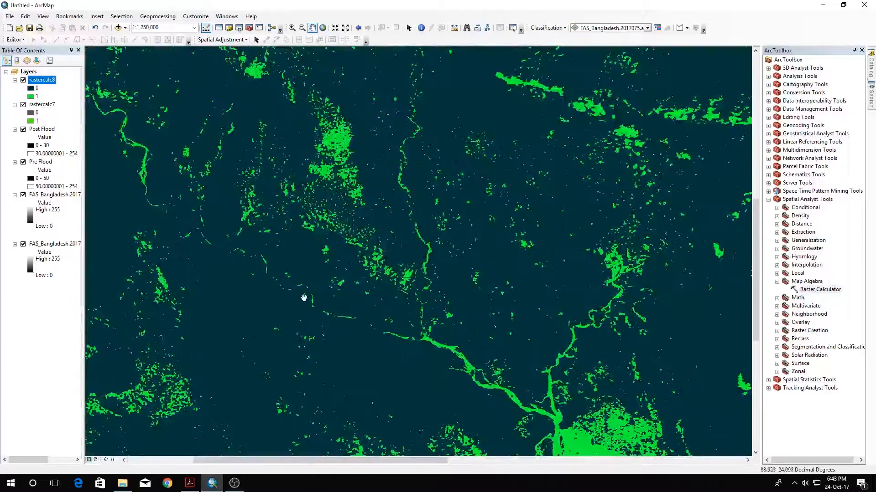
pyautogui.moveTo(303, 297); pyautogui.dragTo(478, 382)
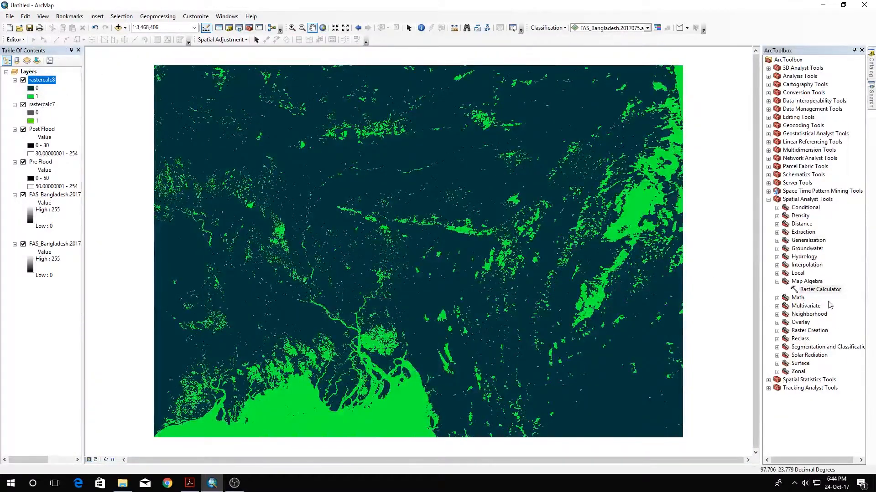
pyautogui.doubleClick(819, 289)
pyautogui.write('Con(')
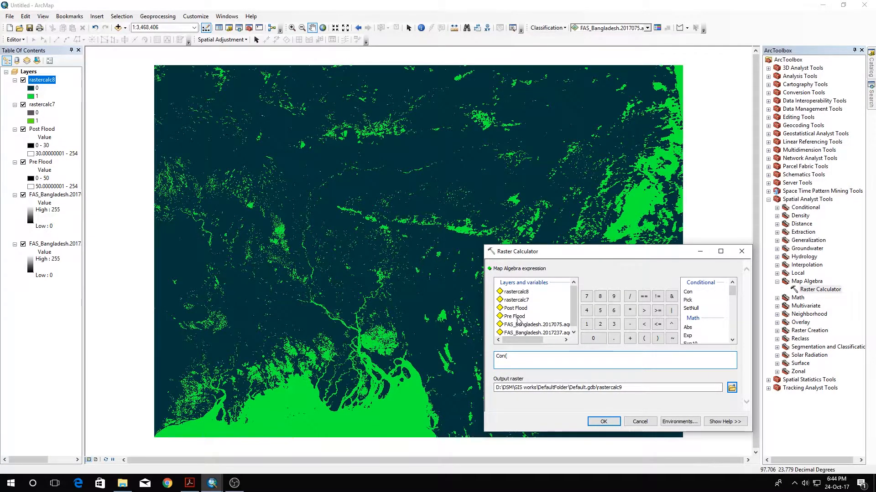
# Build the Con condition "rastercalc8" == 1 with true value 2
pyautogui.doubleClick(512, 316)
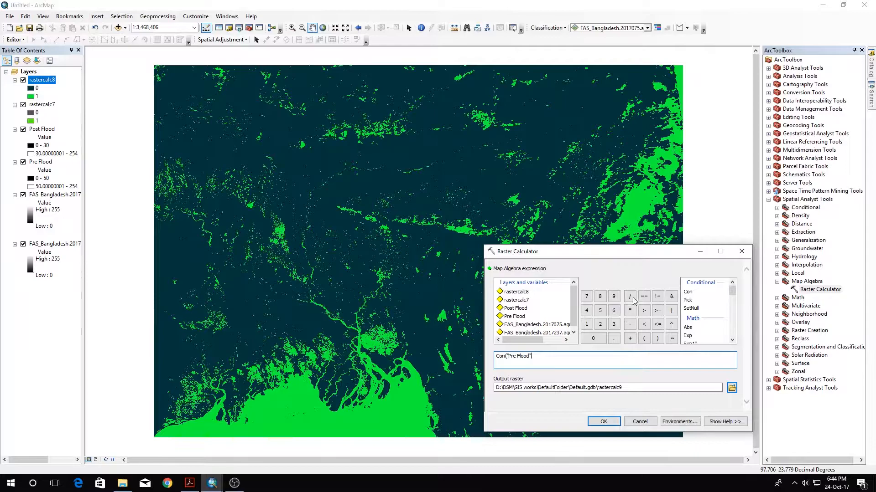
pyautogui.click(643, 295)
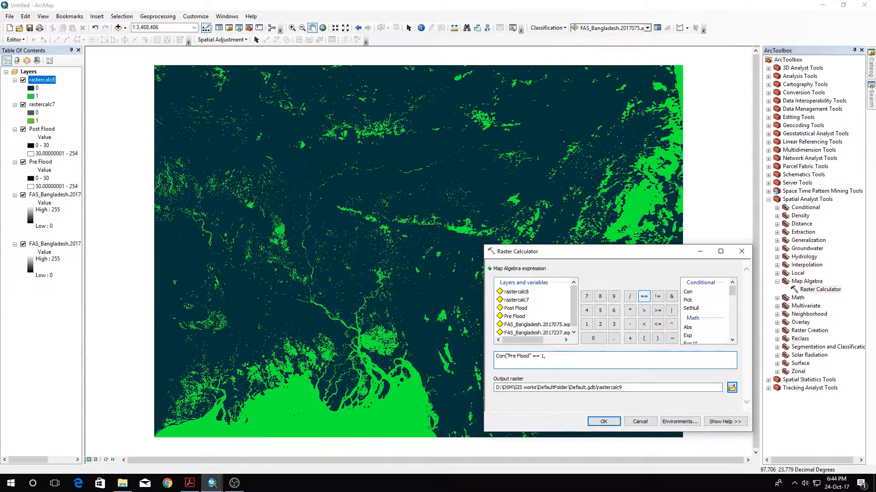
pyautogui.write('2,')
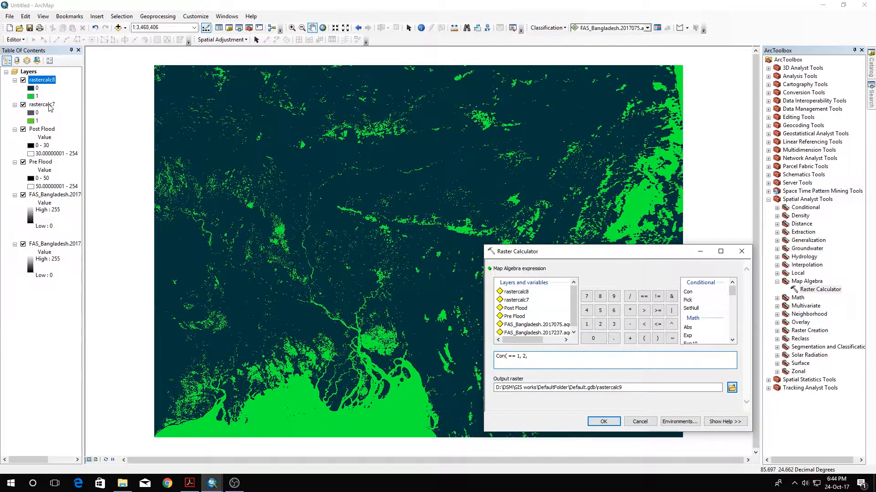
pyautogui.doubleClick(41, 80)
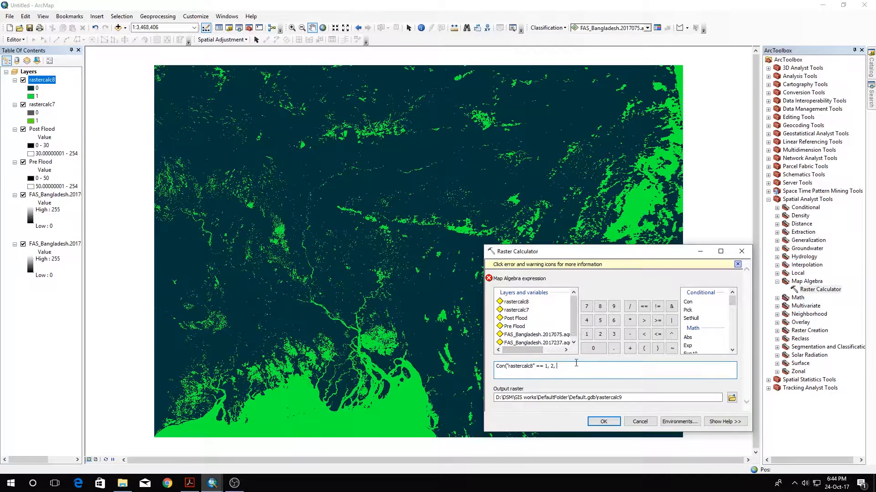
# Complete Con("rastercalc8" == 1, 2, "rastercalc7") and run it to create rastercalc9
pyautogui.doubleClick(515, 310)
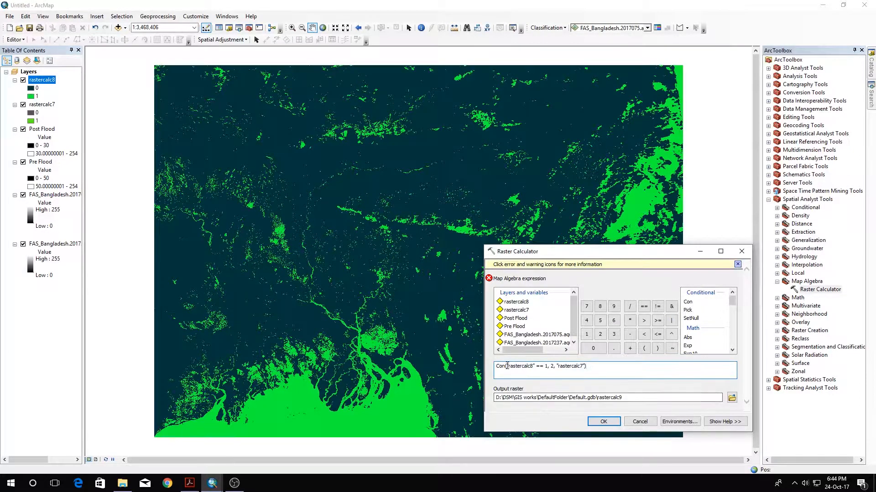
pyautogui.doubleClick(518, 366)
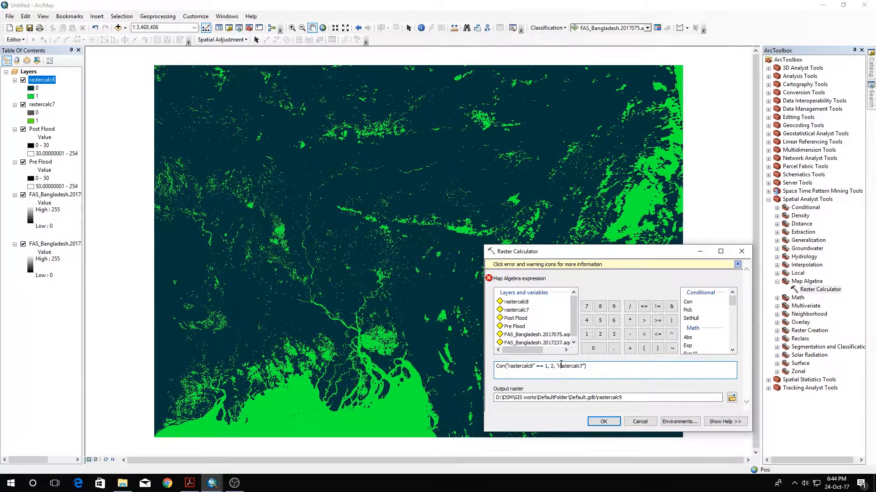
pyautogui.doubleClick(567, 366)
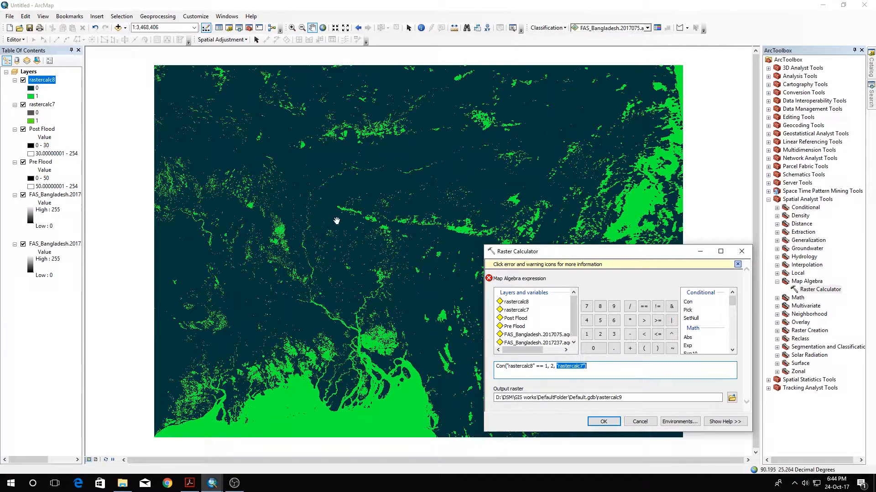
pyautogui.moveTo(703, 397)
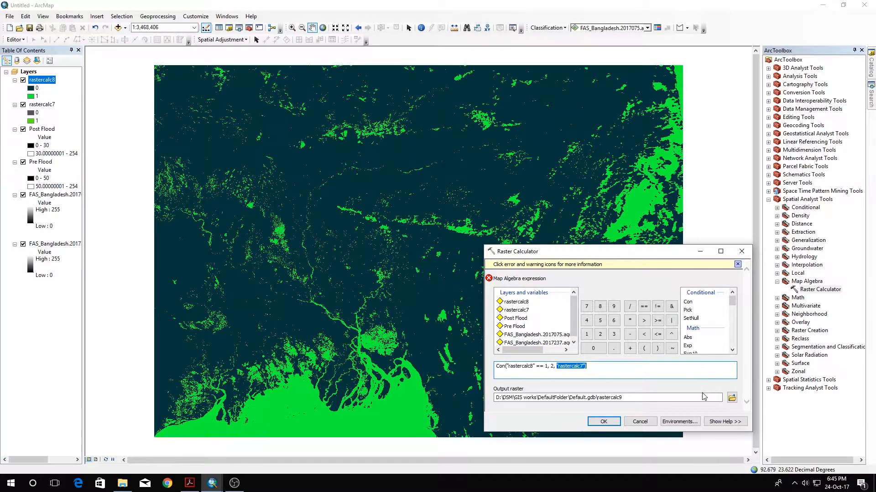
pyautogui.moveTo(603, 421)
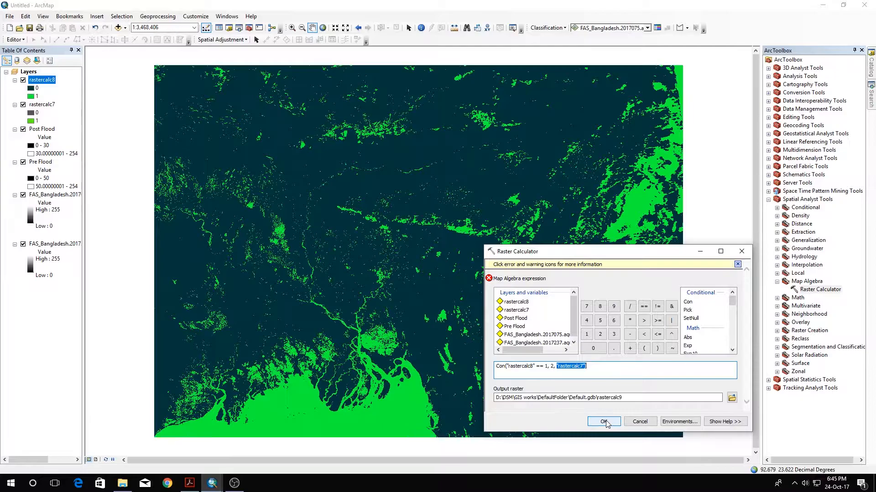
pyautogui.click(602, 421)
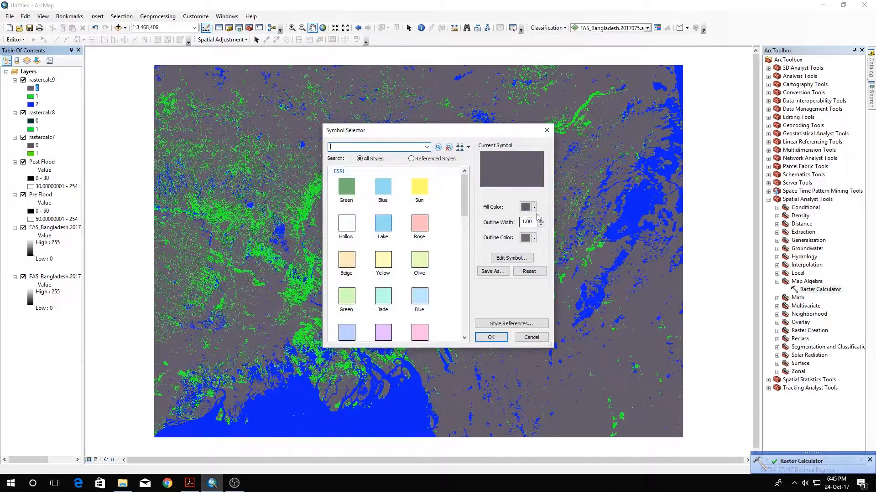
# Set a rastercalc9 class fill colour to red in the Symbol Selector and confirm it
pyautogui.click(533, 237)
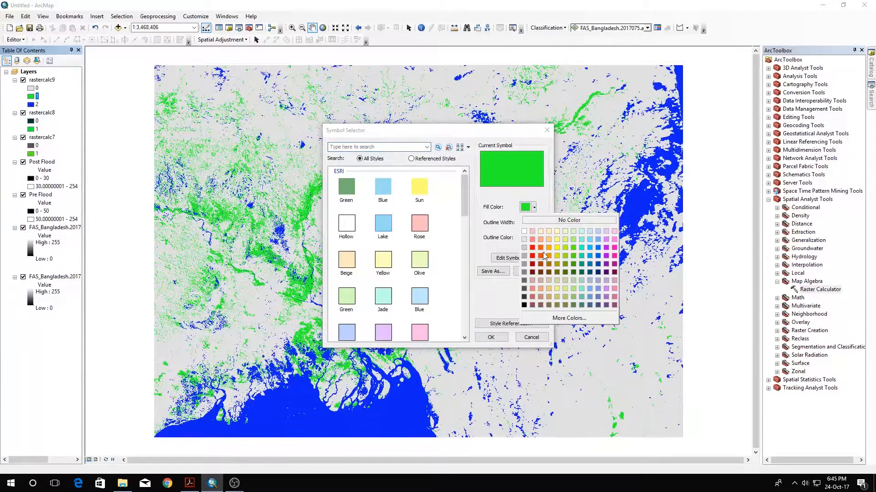
pyautogui.click(531, 255)
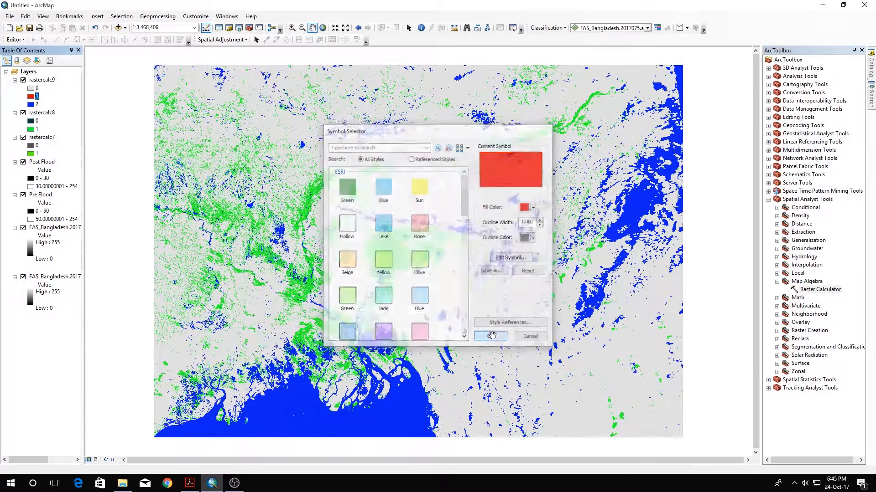
pyautogui.click(490, 336)
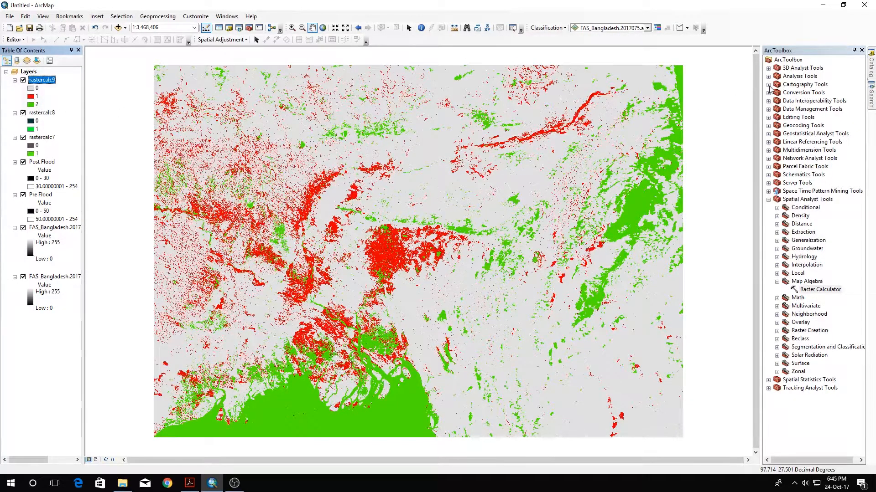
# Run Majority Filter on rastercalc9 with FOUR neighbours and MAJORITY threshold, producing Majorit_rast2
pyautogui.click(770, 240)
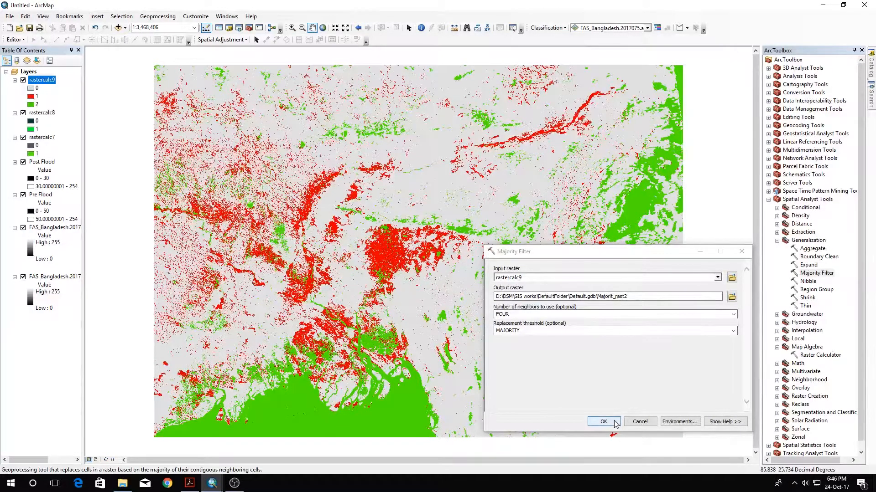
pyautogui.click(603, 421)
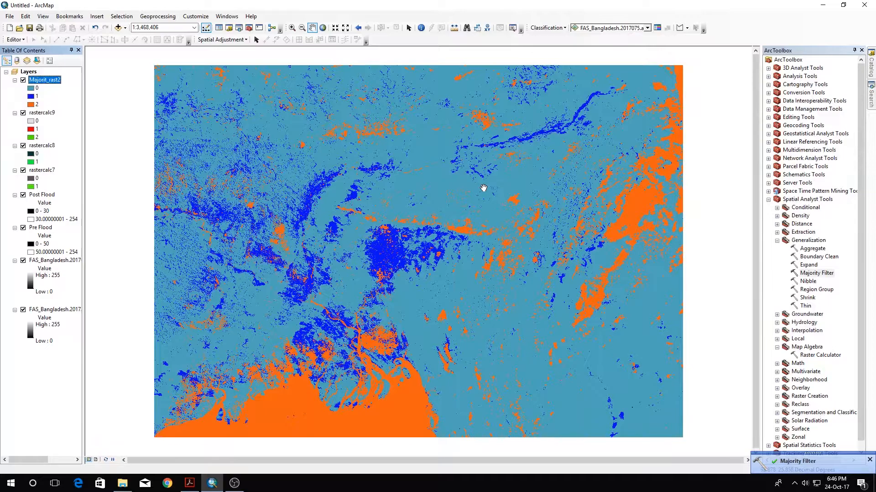
# Pan the map to inspect the majority-filtered Majorit_rast2 result
pyautogui.moveTo(483, 188); pyautogui.dragTo(337, 289)
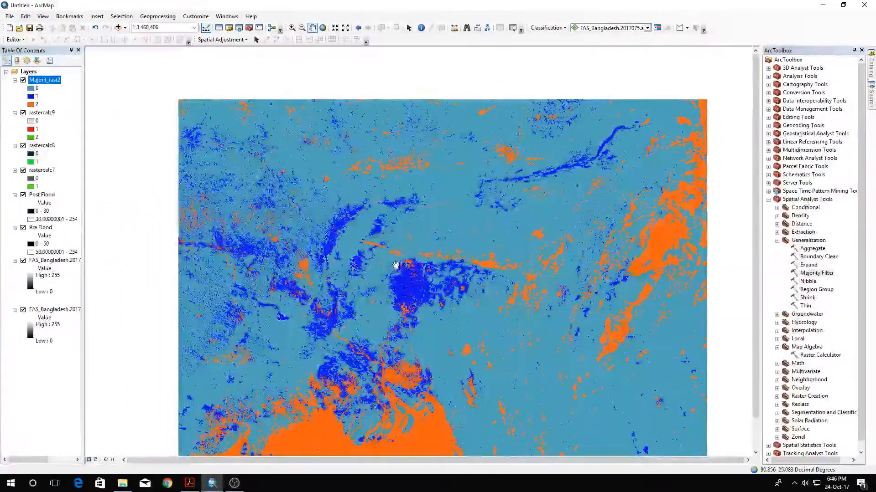
pyautogui.moveTo(395, 265); pyautogui.dragTo(462, 262)
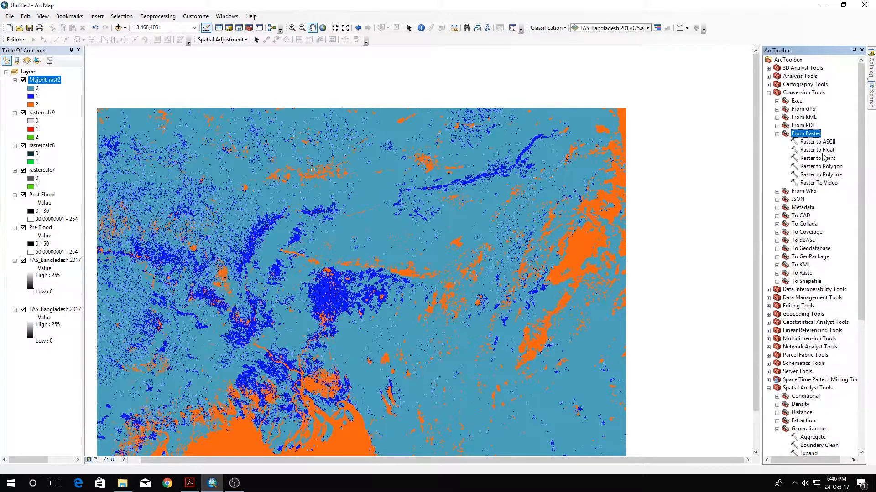
# Convert Majorit_rast2 to the polygon layer RasterT_Majorit2 with Raster to Polygon
pyautogui.doubleClick(819, 166)
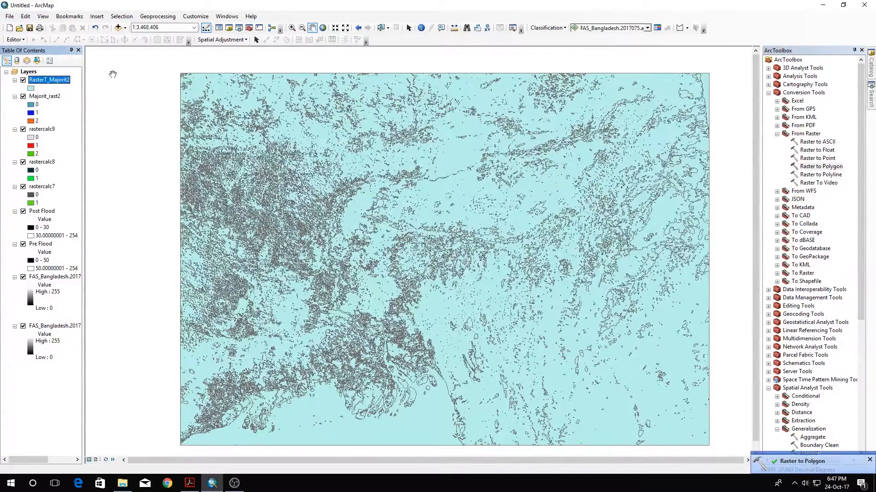
# Show RasterT_Majorit2's attribute table and build the gridcode = 1 query in Select By Attributes
pyautogui.rightClick(48, 80)
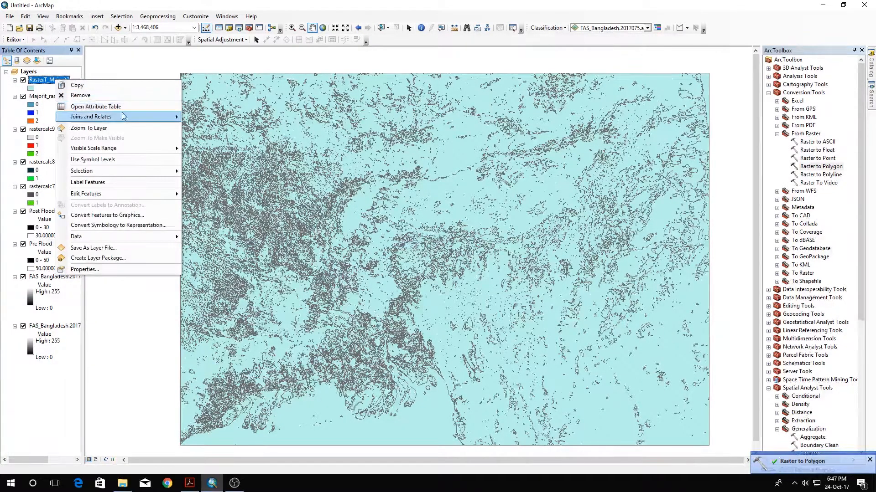
pyautogui.click(96, 107)
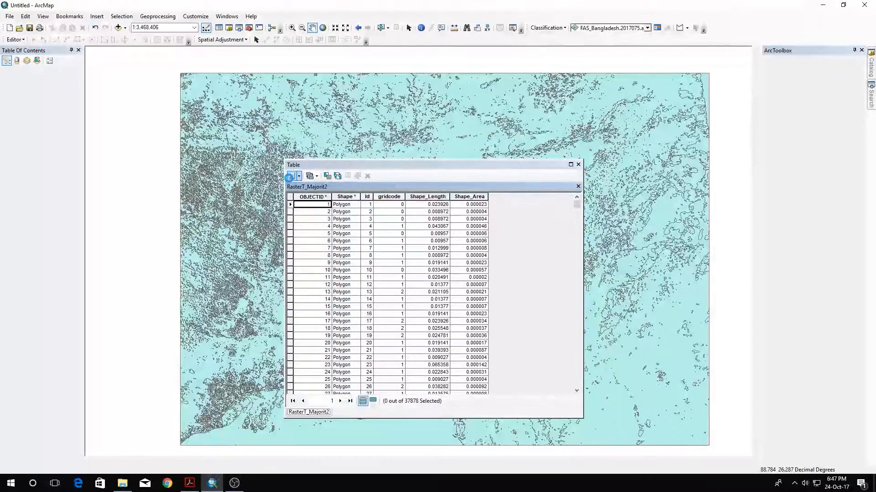
pyautogui.click(290, 175)
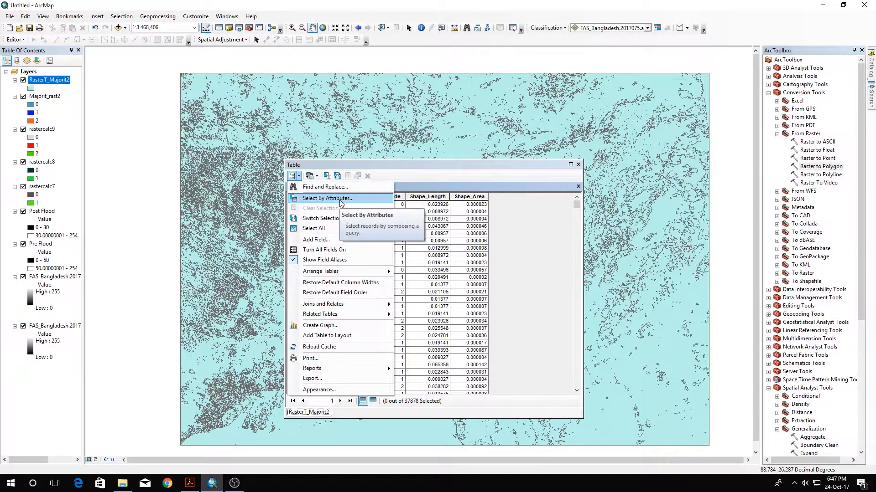
pyautogui.click(326, 198)
pyautogui.write('gridcode')
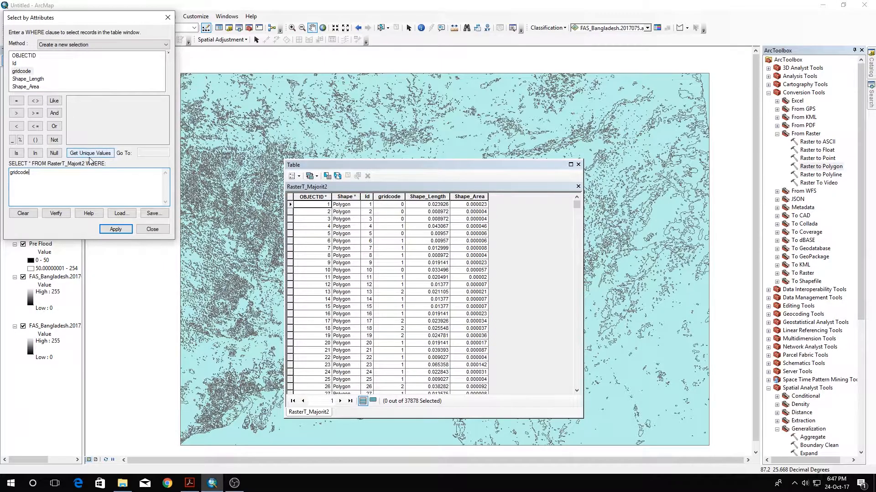
pyautogui.click(16, 100)
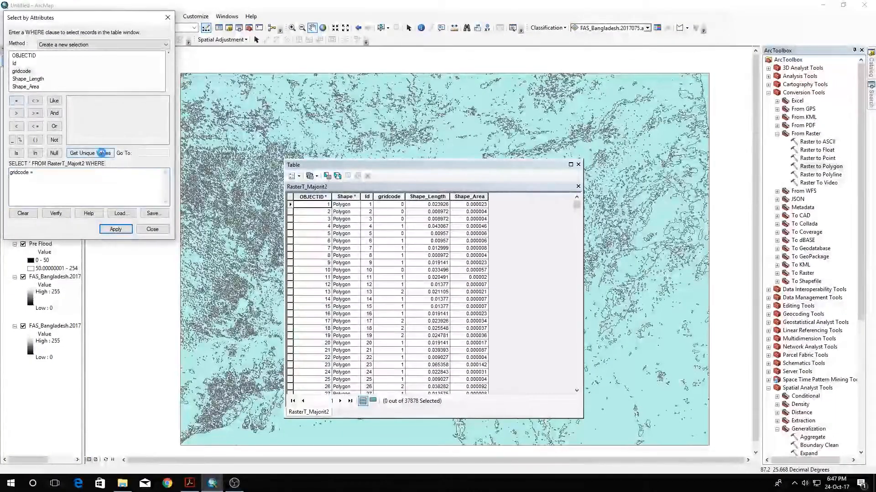
pyautogui.click(90, 153)
pyautogui.write(' 1')
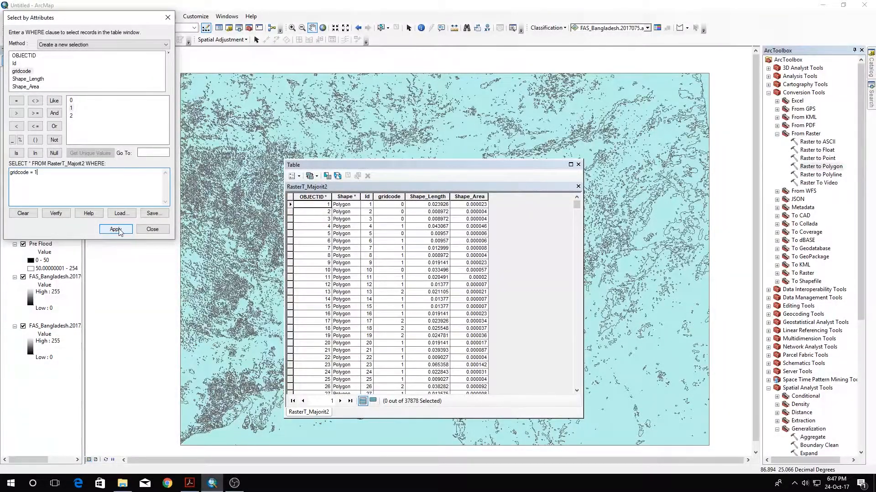
# Apply the gridcode = 1 query, selecting 23,211 of 37,878 polygons, then close the query and table windows
pyautogui.click(116, 229)
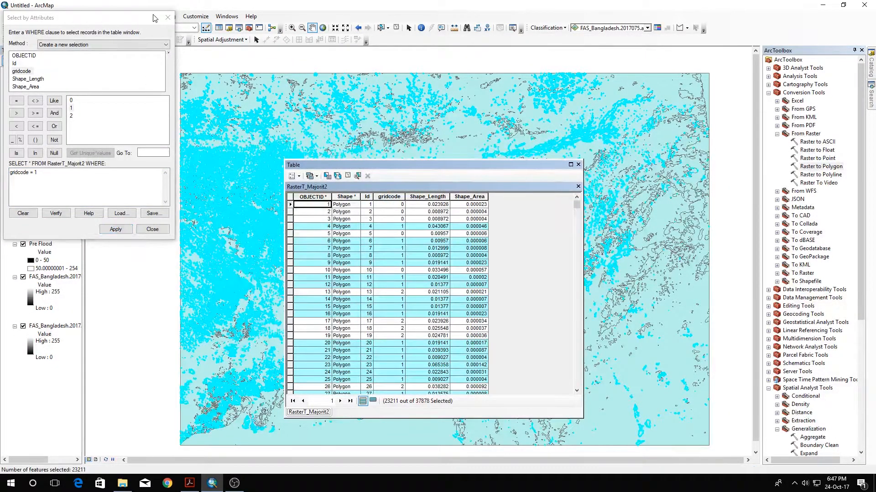
pyautogui.click(152, 229)
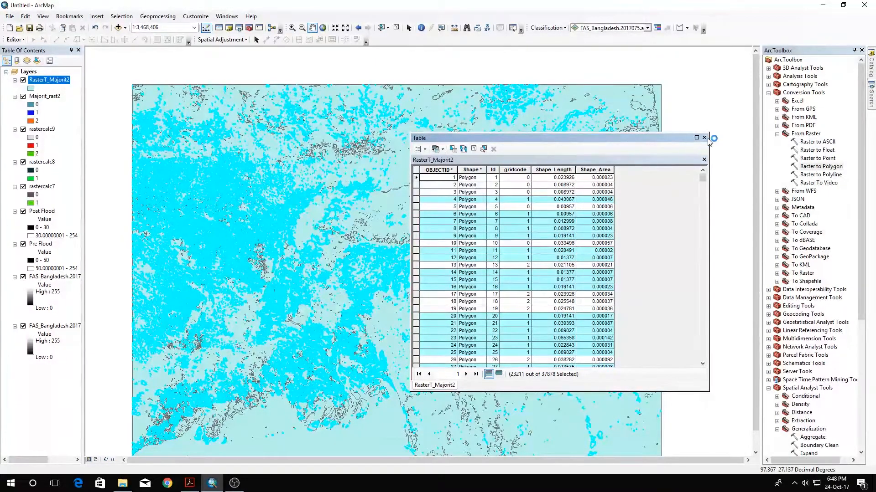
pyautogui.click(704, 137)
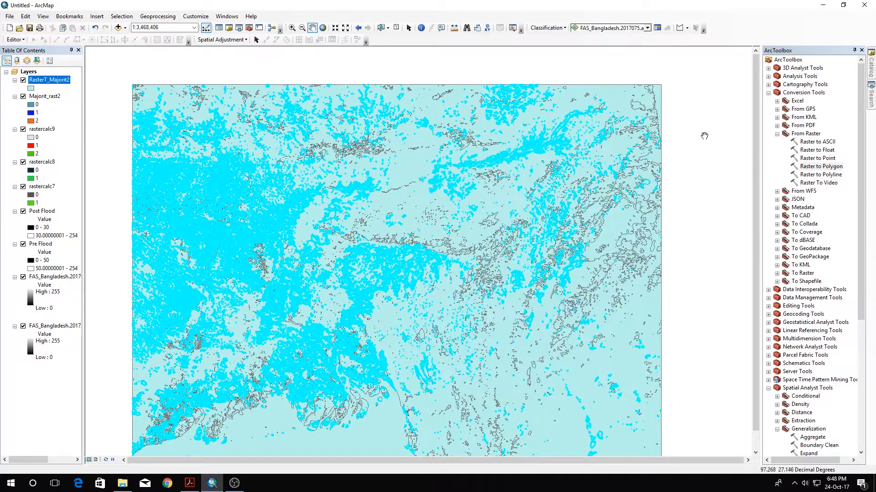